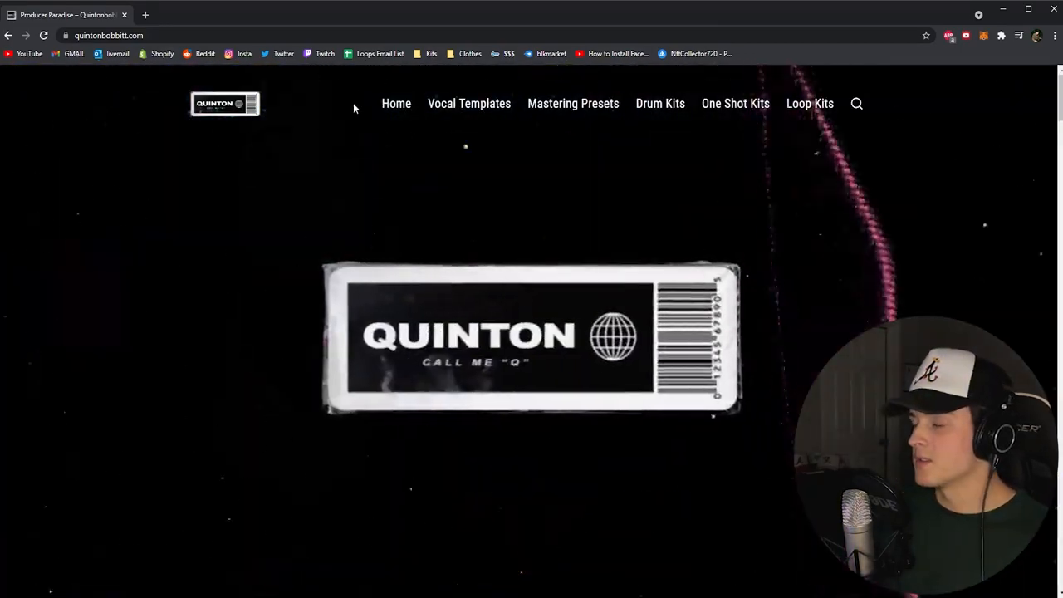
# - Scroll down the store home page to the (PRE-ORDER) CYBËR sound kit bundle listing
pyautogui.scroll(-3)
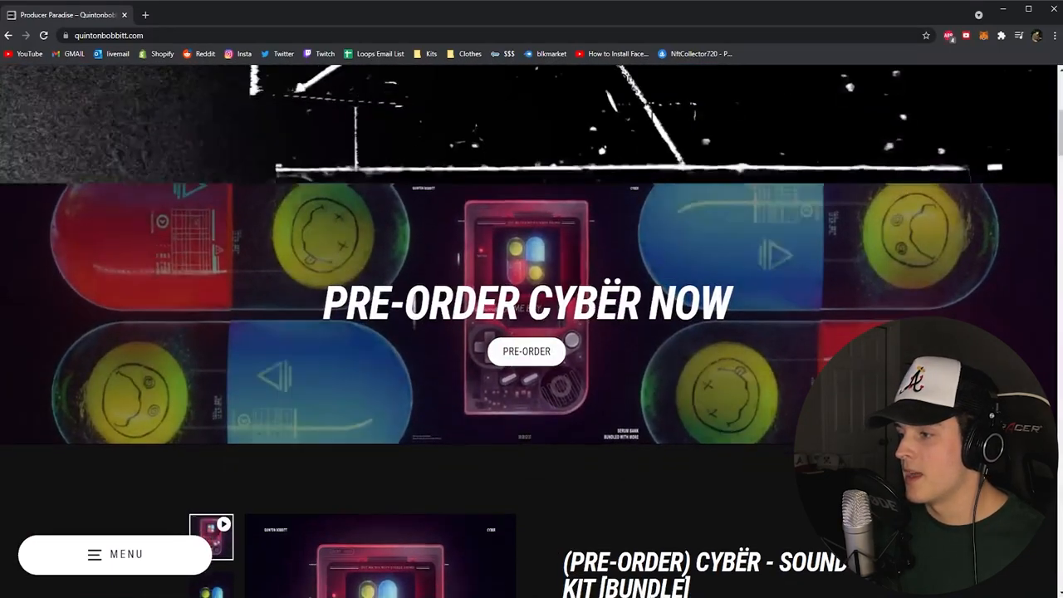
pyautogui.scroll(-3)
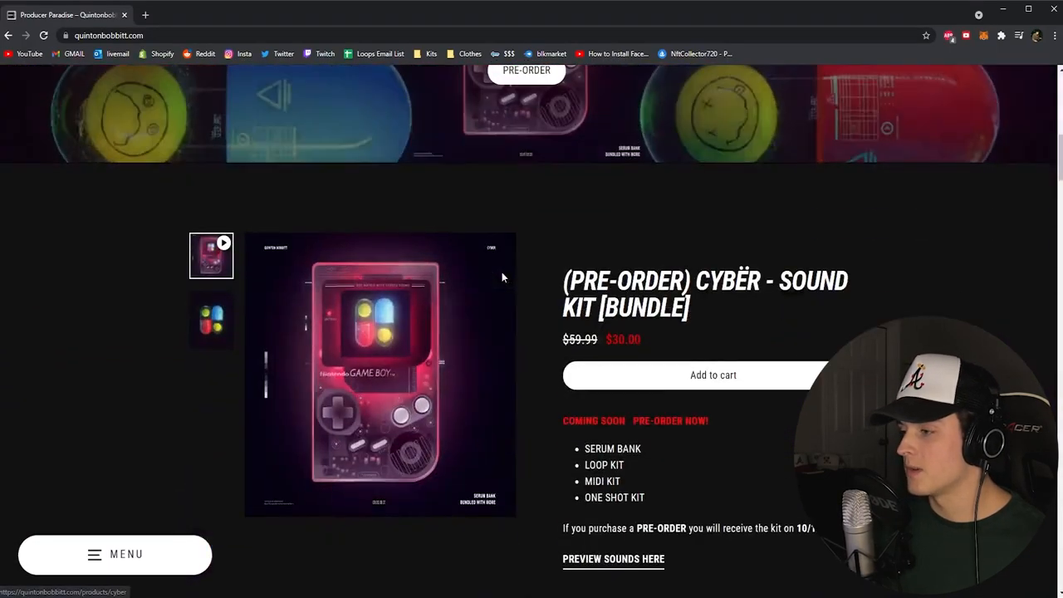
pyautogui.scroll(-3)
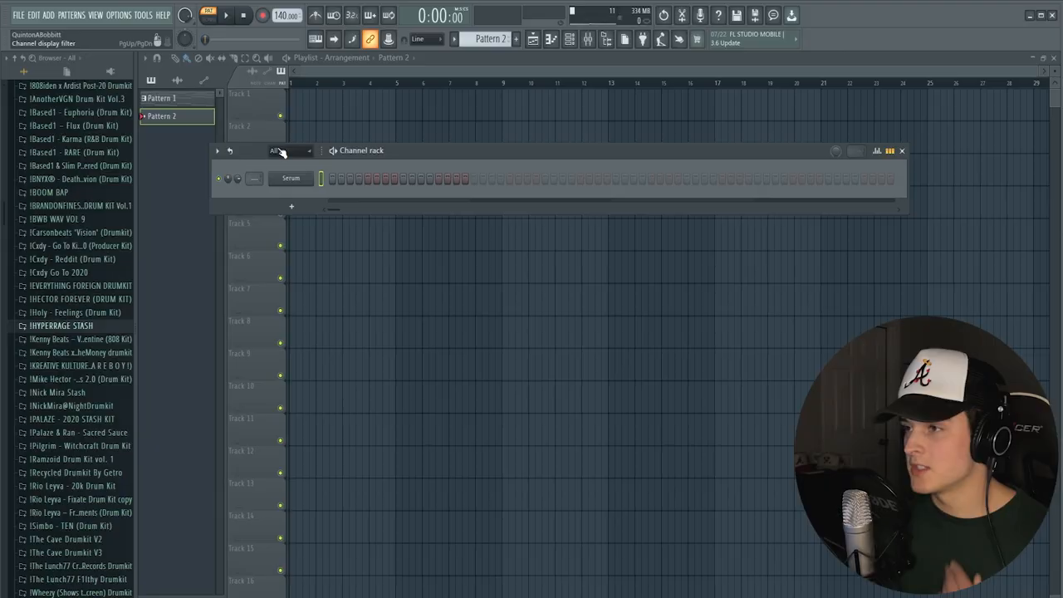
# - Open the Serum channel in the piano roll from its rack menu and highlight a minor scale on the keys
pyautogui.click(290, 177)
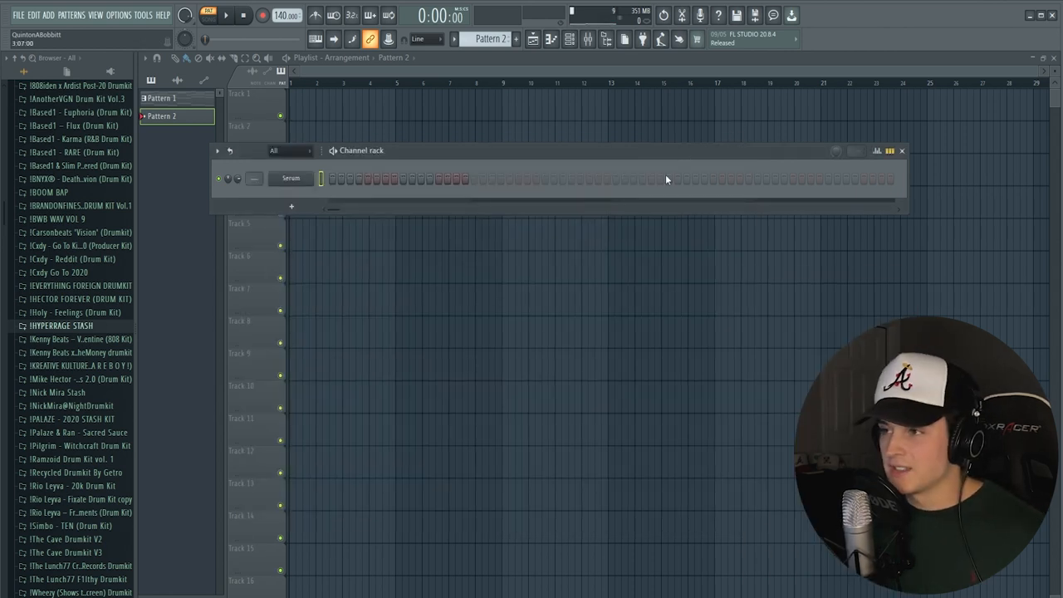
pyautogui.rightClick(291, 178)
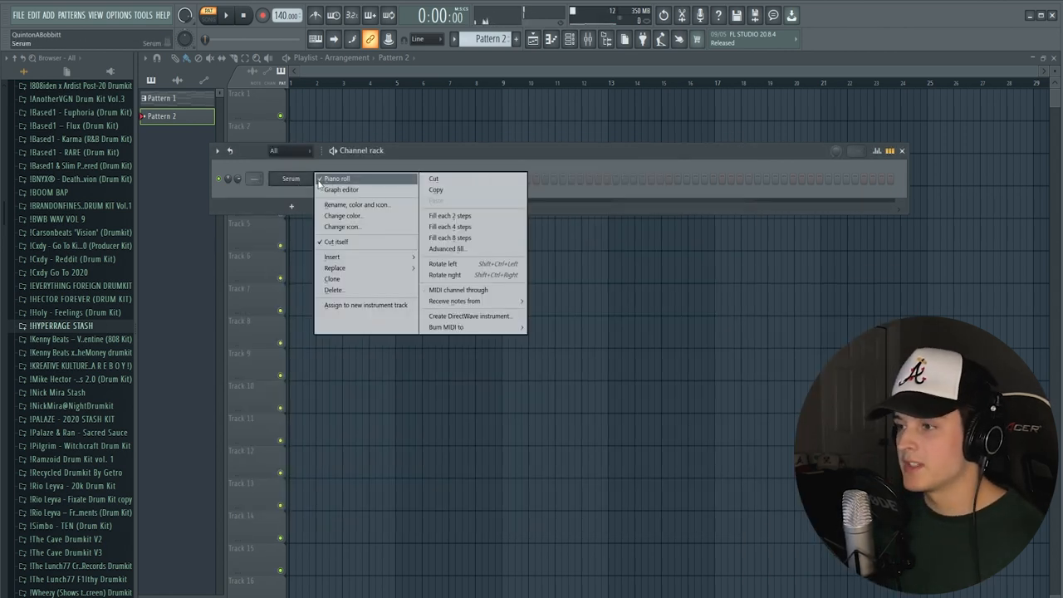
pyautogui.click(335, 180)
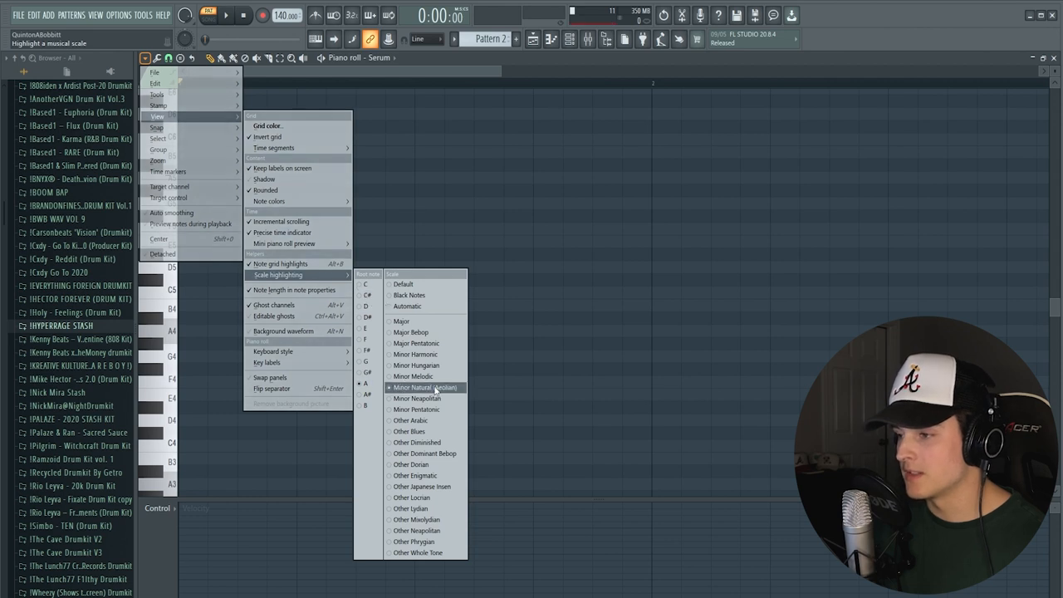
pyautogui.click(426, 387)
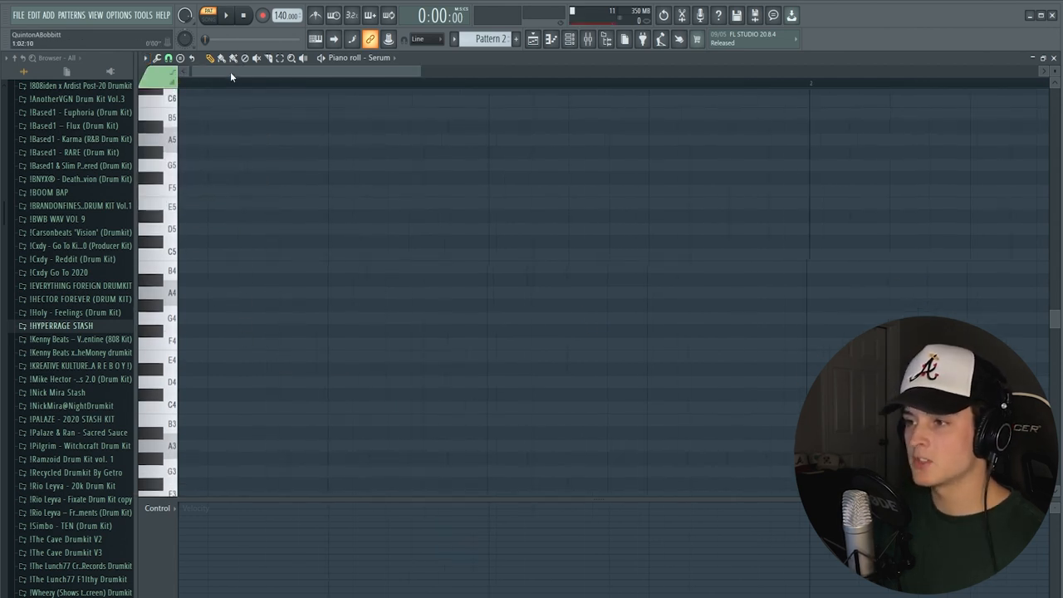
# - Draw a three-note stacked chord in the Serum piano roll and audition it
pyautogui.moveTo(183, 293); pyautogui.dragTo(502, 292)
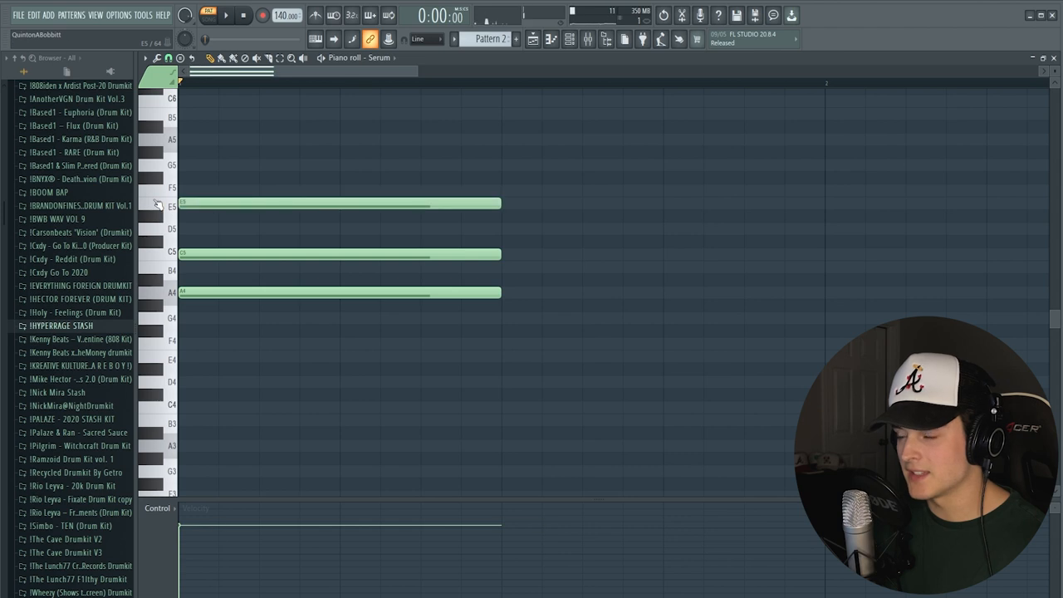
pyautogui.click(226, 15)
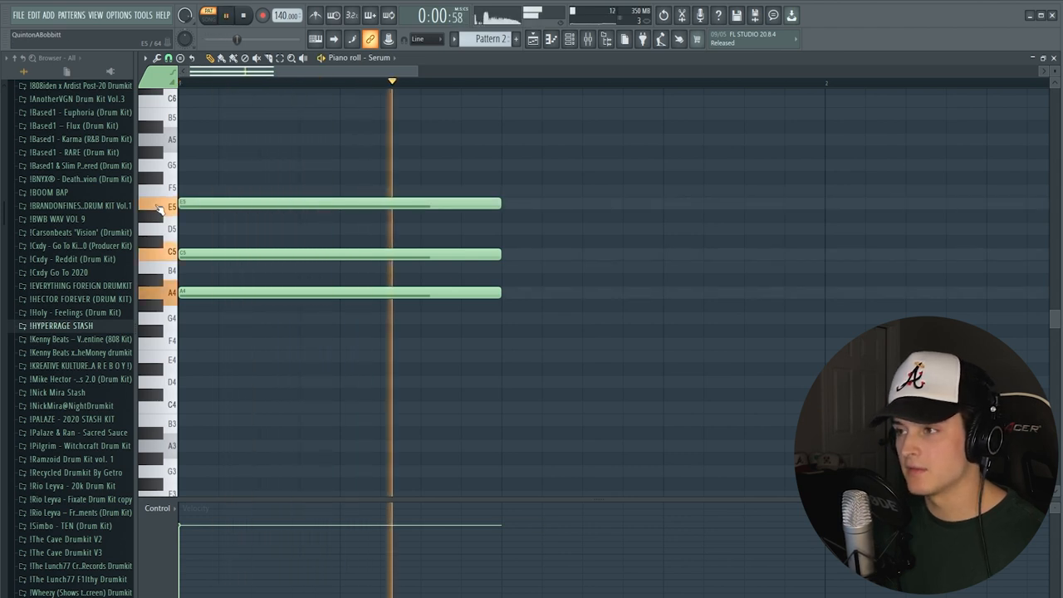
pyautogui.click(243, 14)
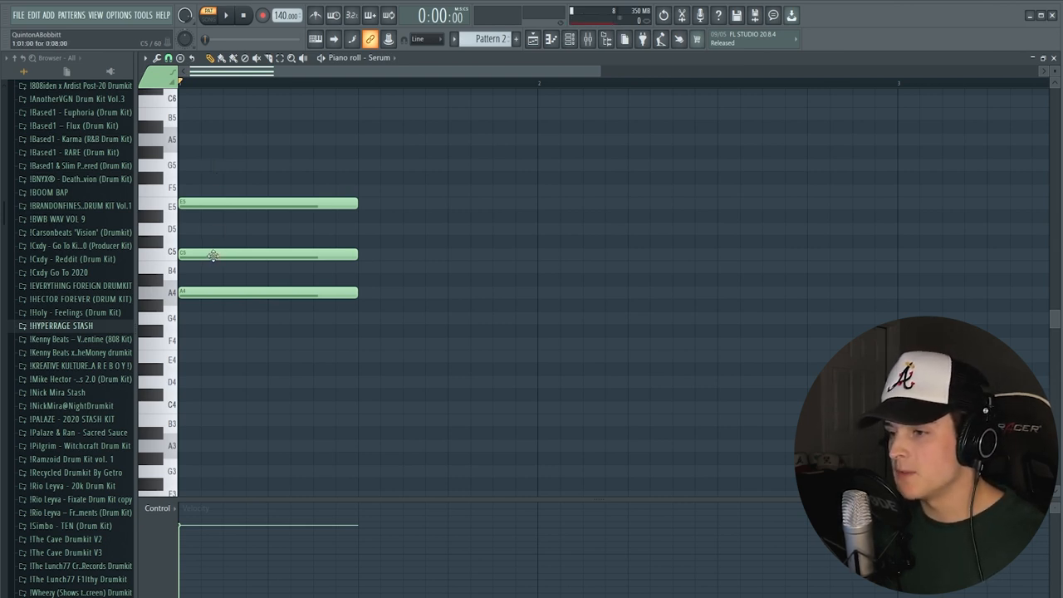
pyautogui.moveTo(236, 253)
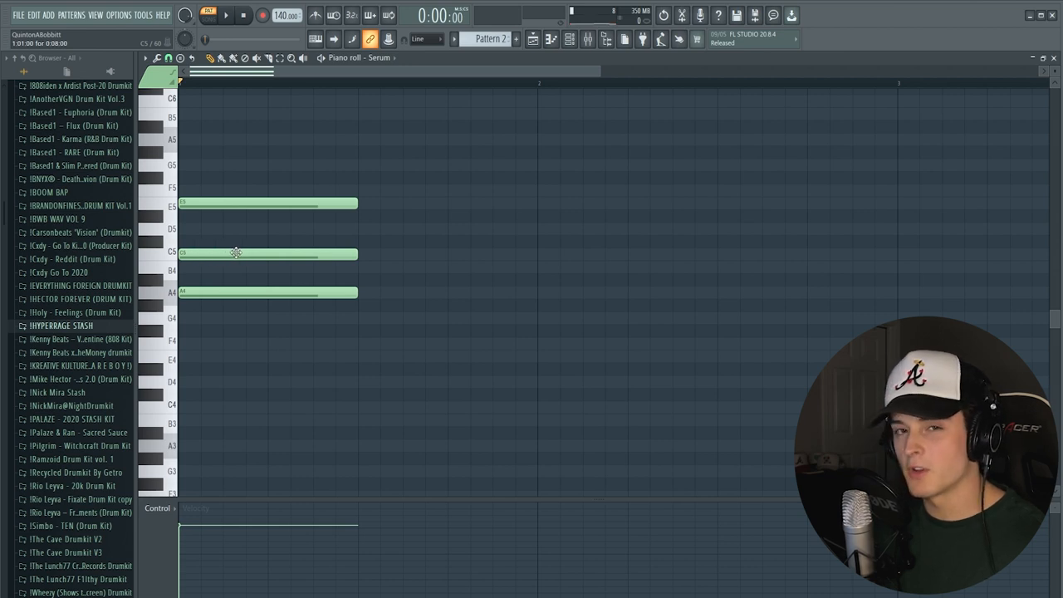
# - Lower the middle chord note's pitch and begin placing notes for the next chord
pyautogui.moveTo(236, 253); pyautogui.dragTo(213, 266)
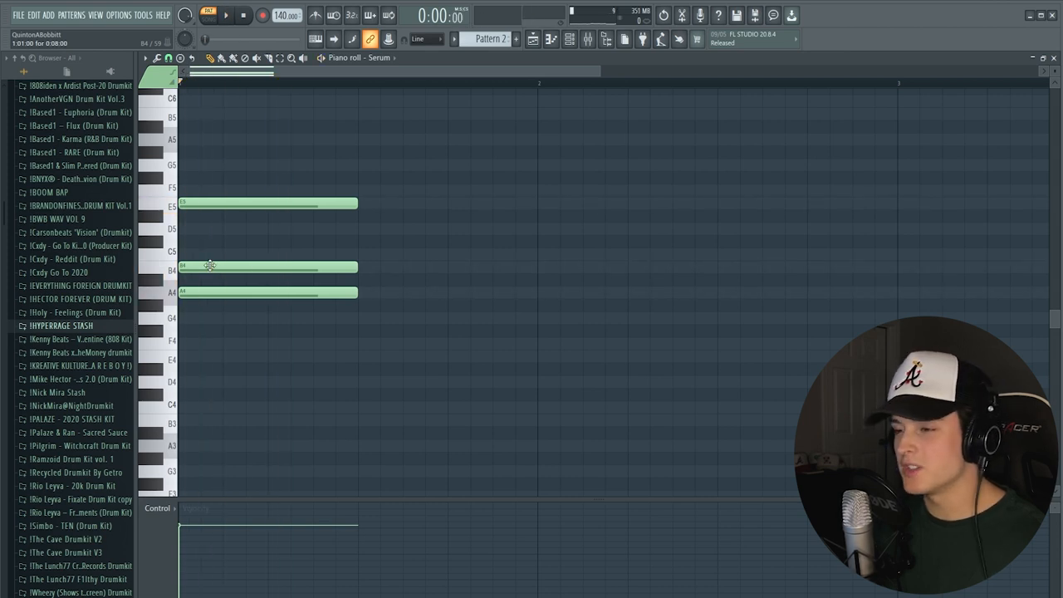
pyautogui.click(266, 267)
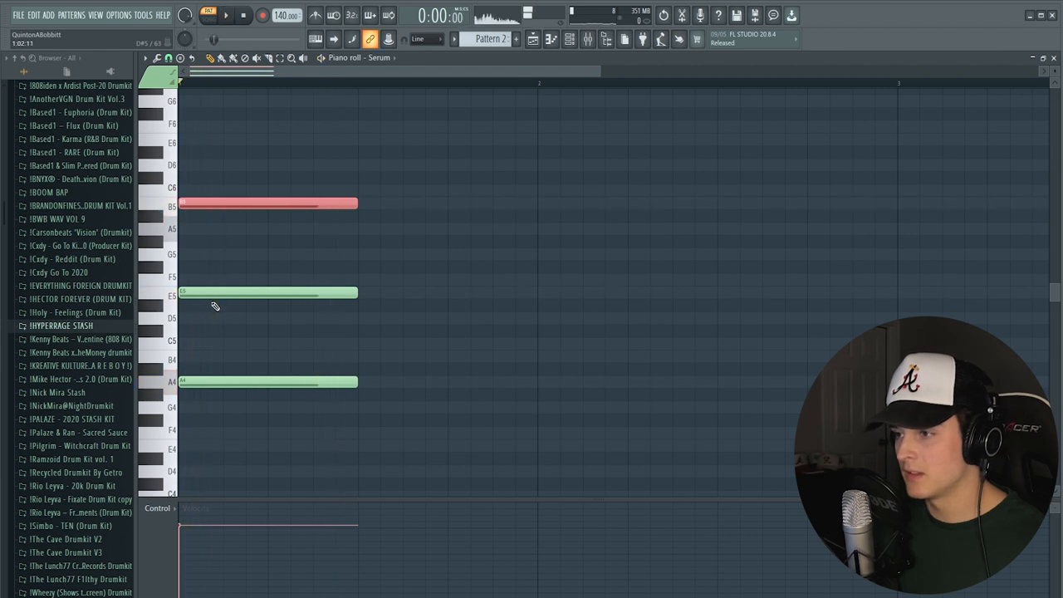
pyautogui.moveTo(247, 239)
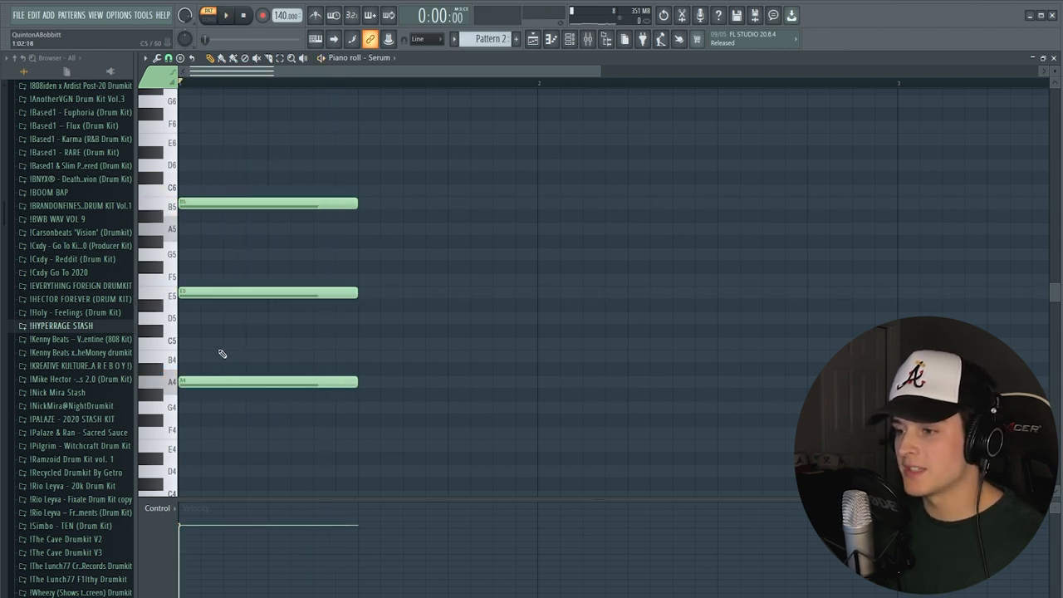
pyautogui.click(239, 383)
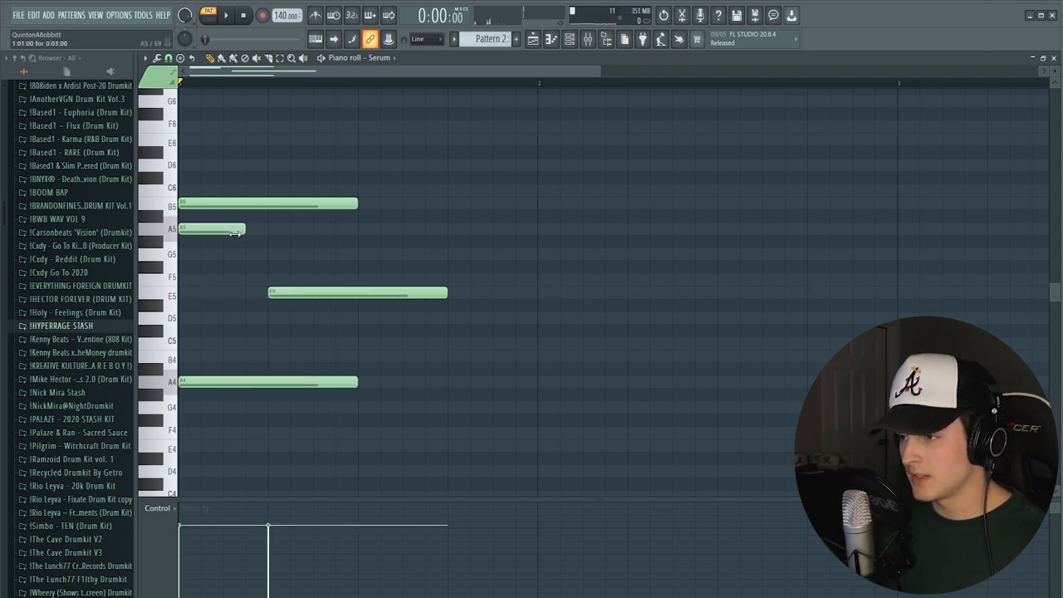
# - Audition the chords, adjust their note lengths and fill in the third chord's notes
pyautogui.click(226, 14)
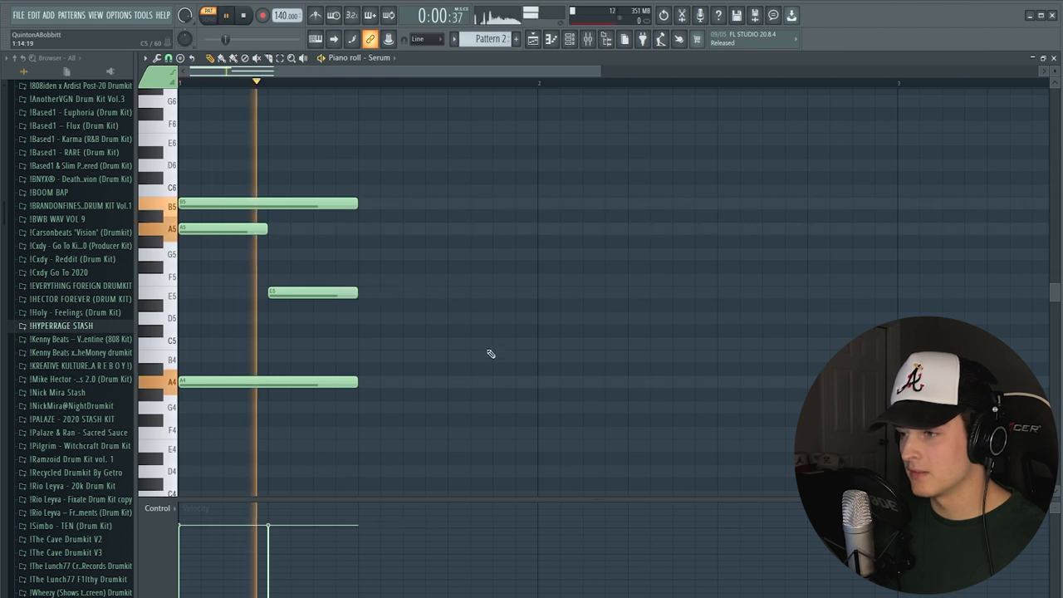
pyautogui.click(243, 15)
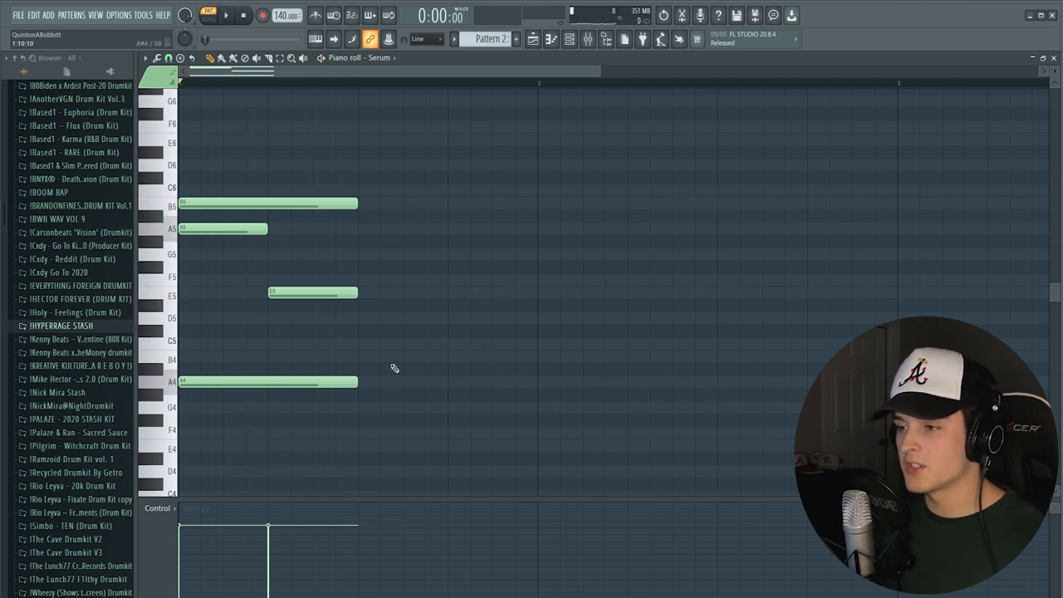
pyautogui.moveTo(316, 179)
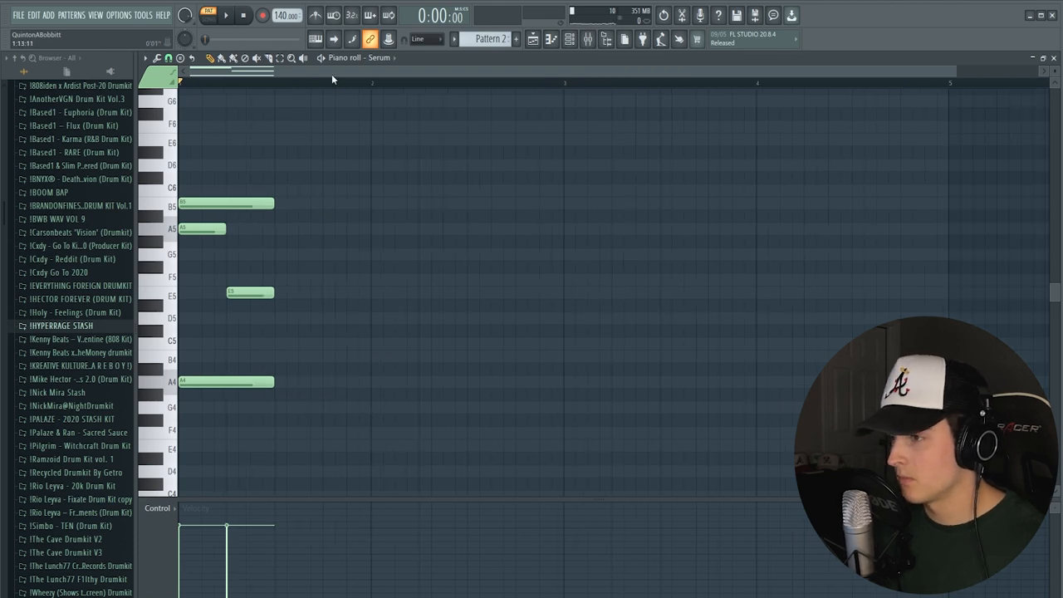
pyautogui.moveTo(249, 292); pyautogui.dragTo(285, 293)
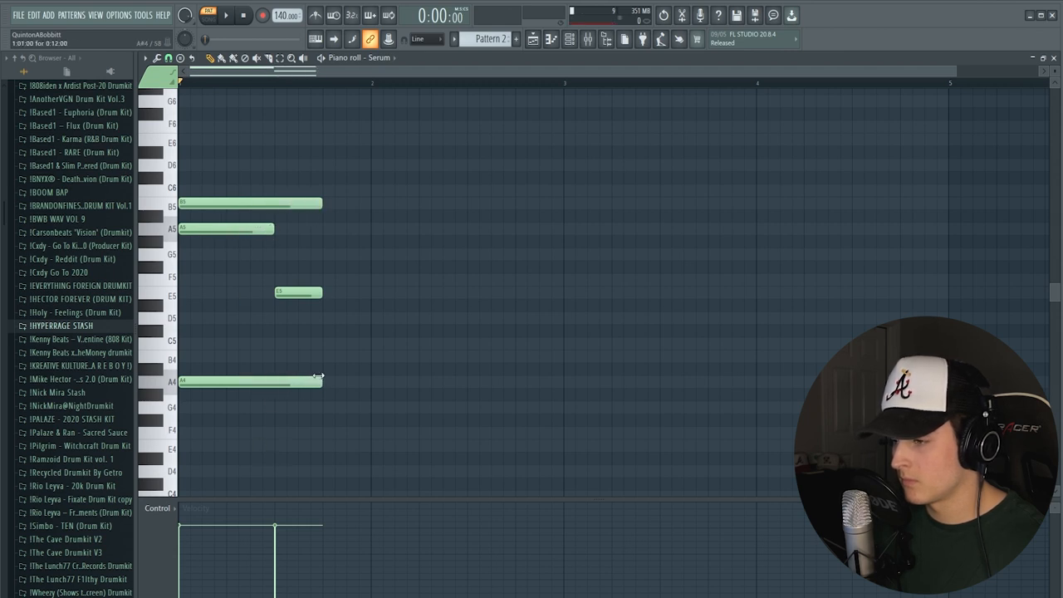
pyautogui.click(226, 15)
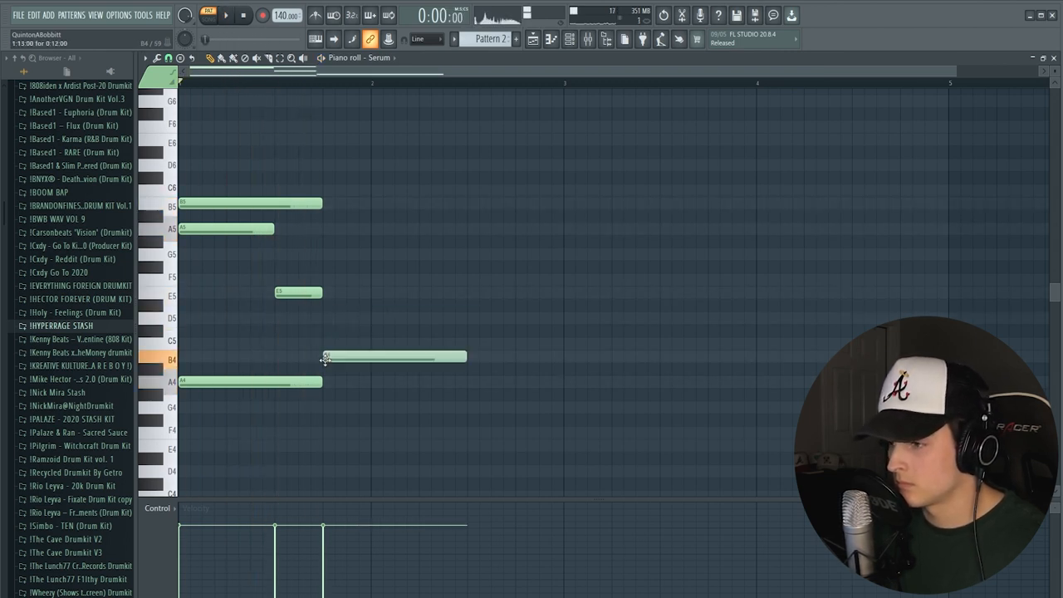
pyautogui.moveTo(395, 359); pyautogui.dragTo(396, 342)
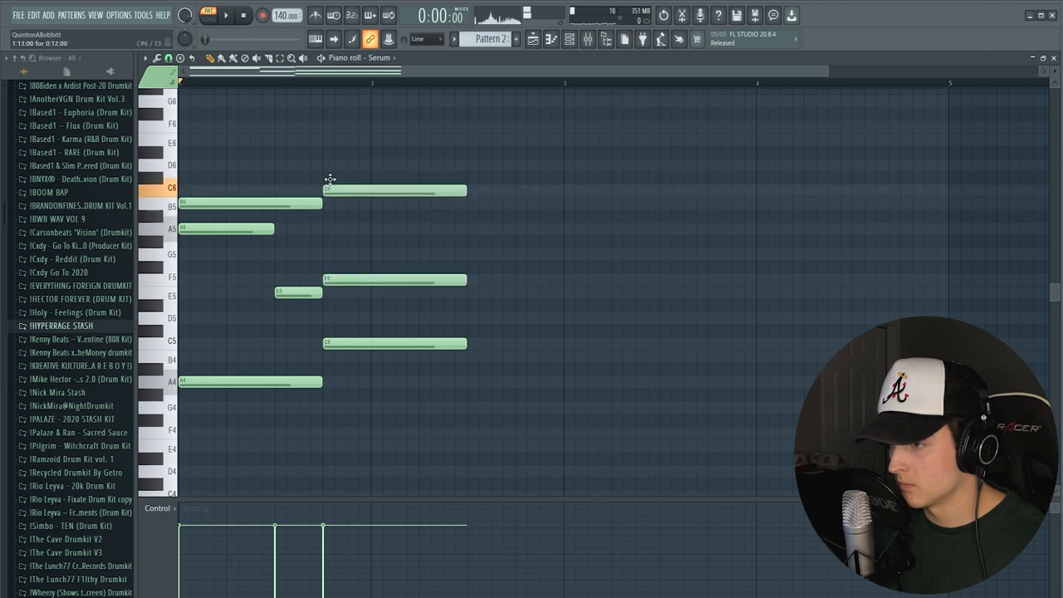
# - Play back the progression and move the later chord notes to new pitches
pyautogui.click(226, 15)
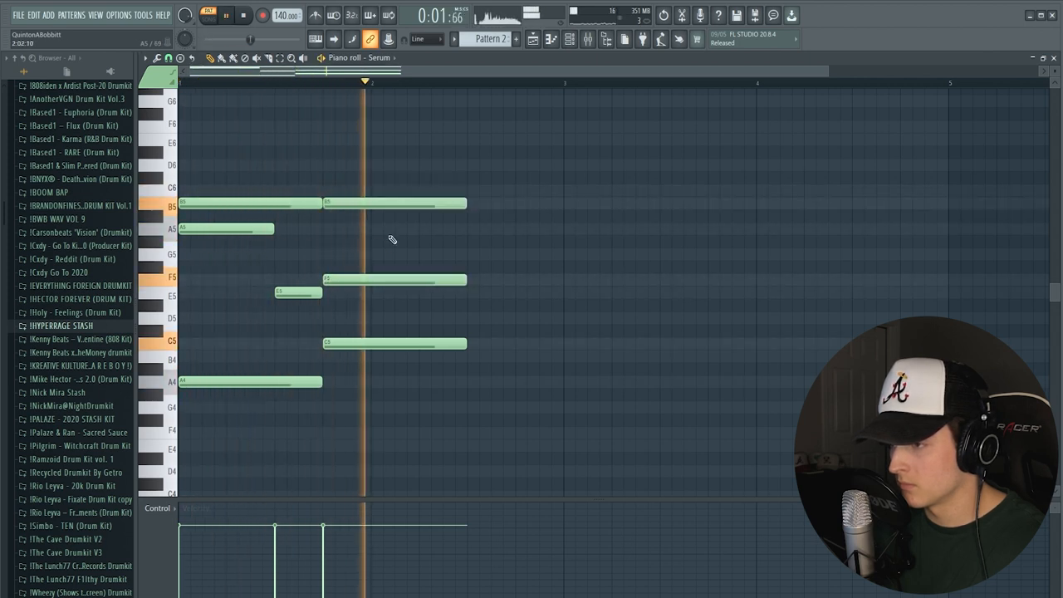
pyautogui.click(243, 15)
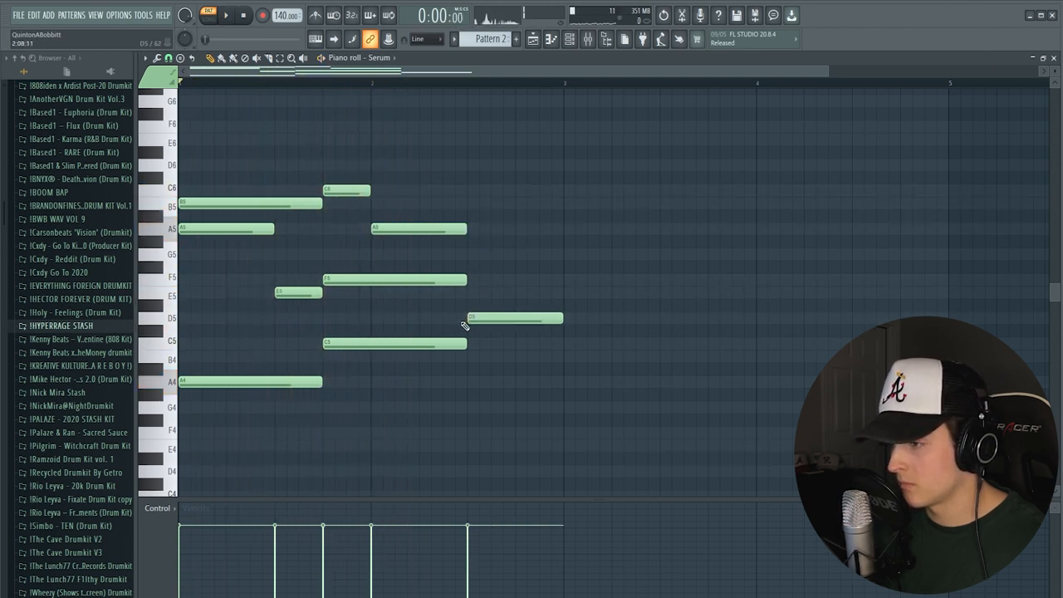
pyautogui.moveTo(515, 319); pyautogui.dragTo(515, 356)
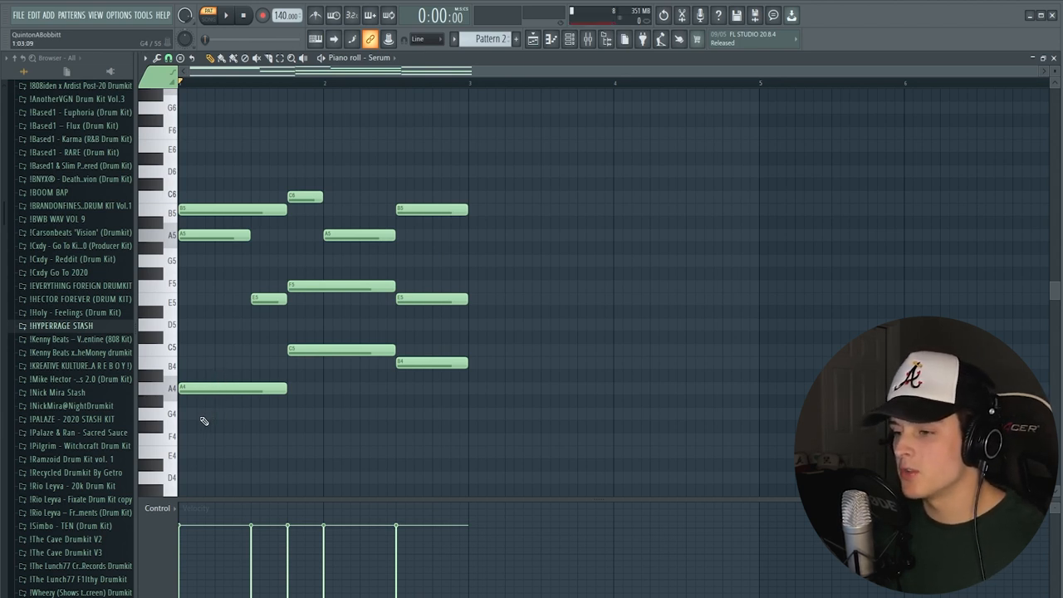
pyautogui.click(233, 389)
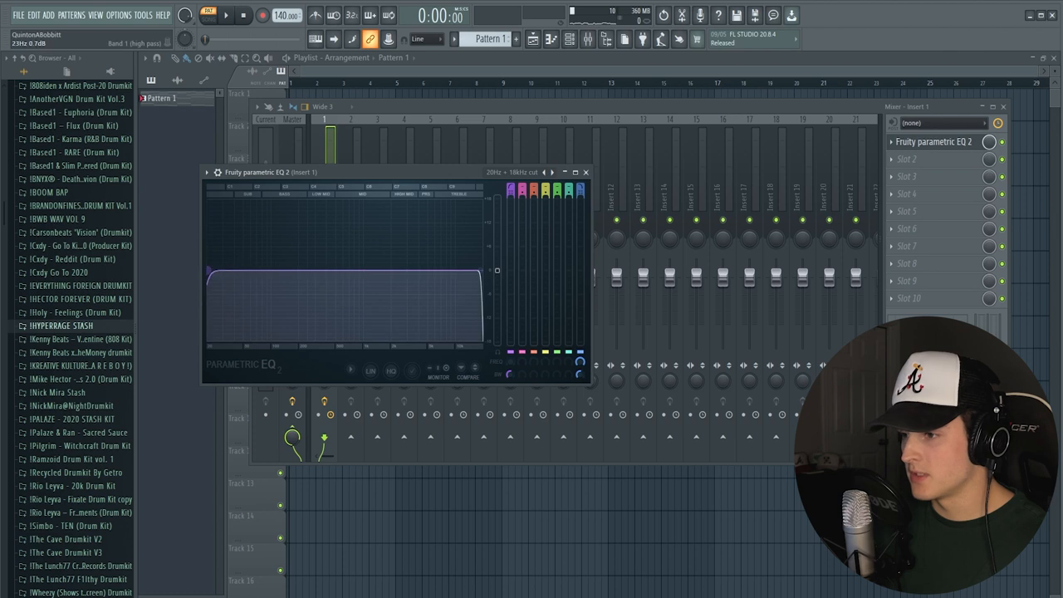
# - Play back the chord progression before bringing up a second Serum's preset list
pyautogui.click(226, 15)
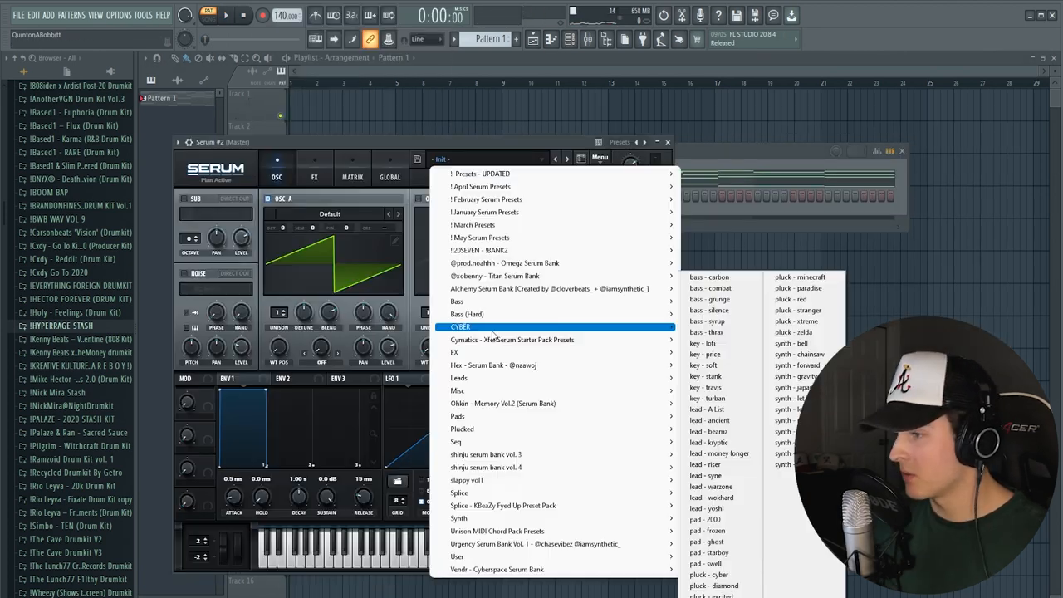
# - Load a bass preset from Serum's bass category onto the second Serum and close its window
pyautogui.click(708, 275)
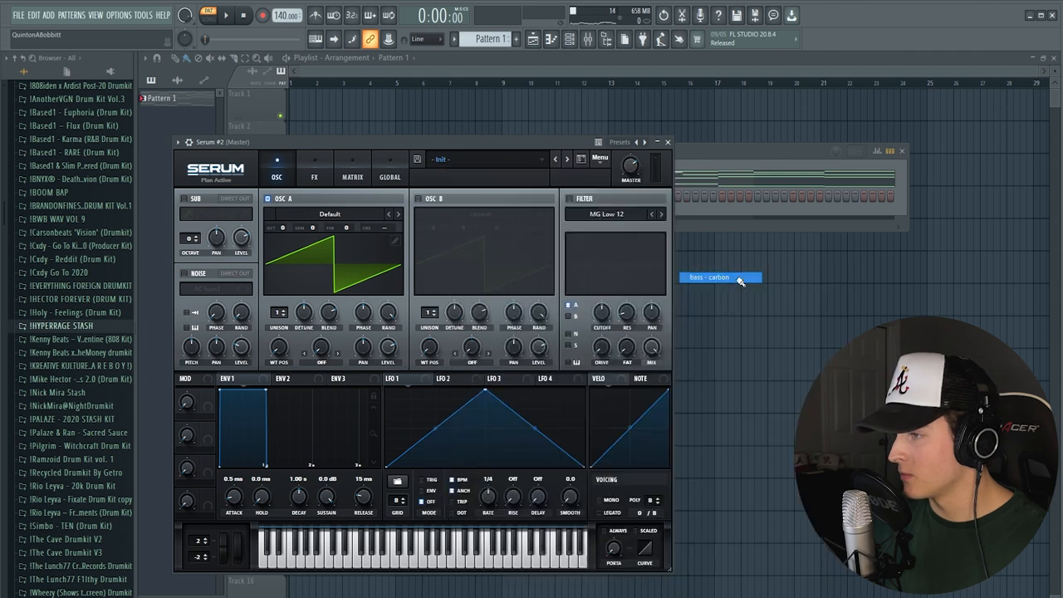
pyautogui.click(721, 278)
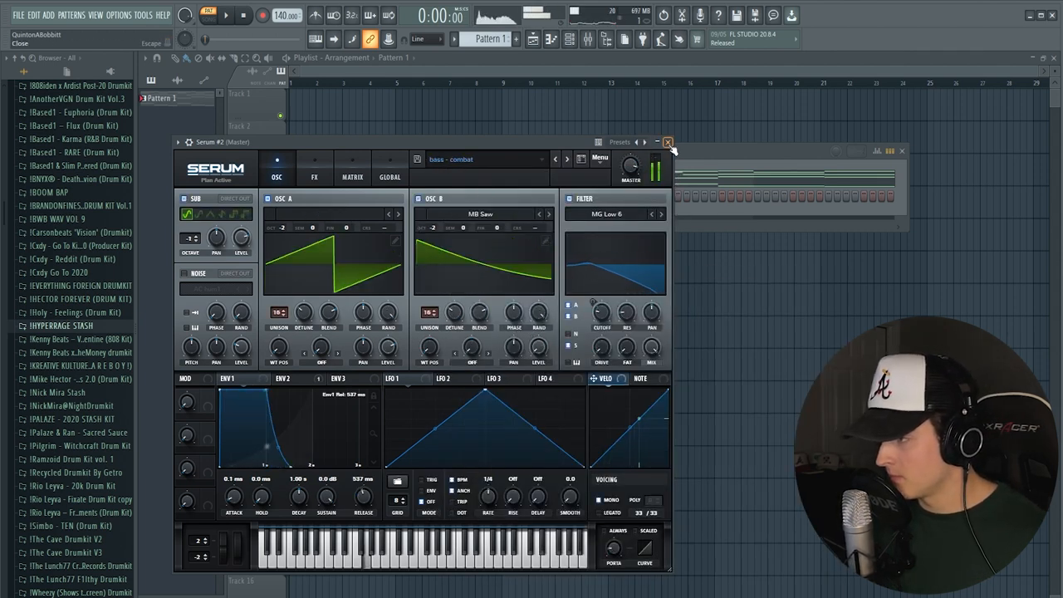
pyautogui.click(668, 143)
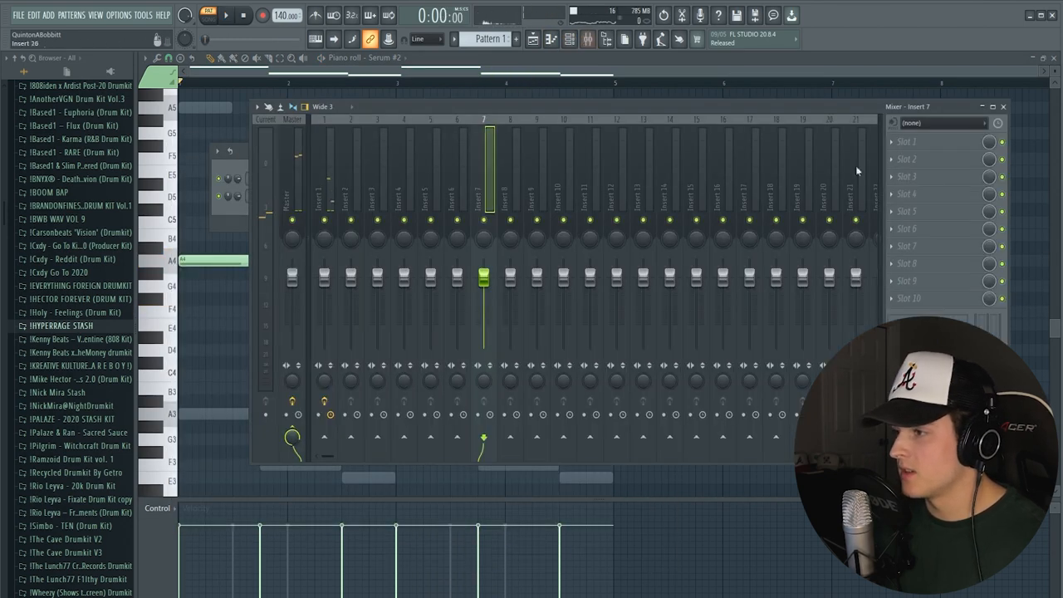
# - Add a third Serum channel and cycle its presets to a lead sound
pyautogui.click(947, 142)
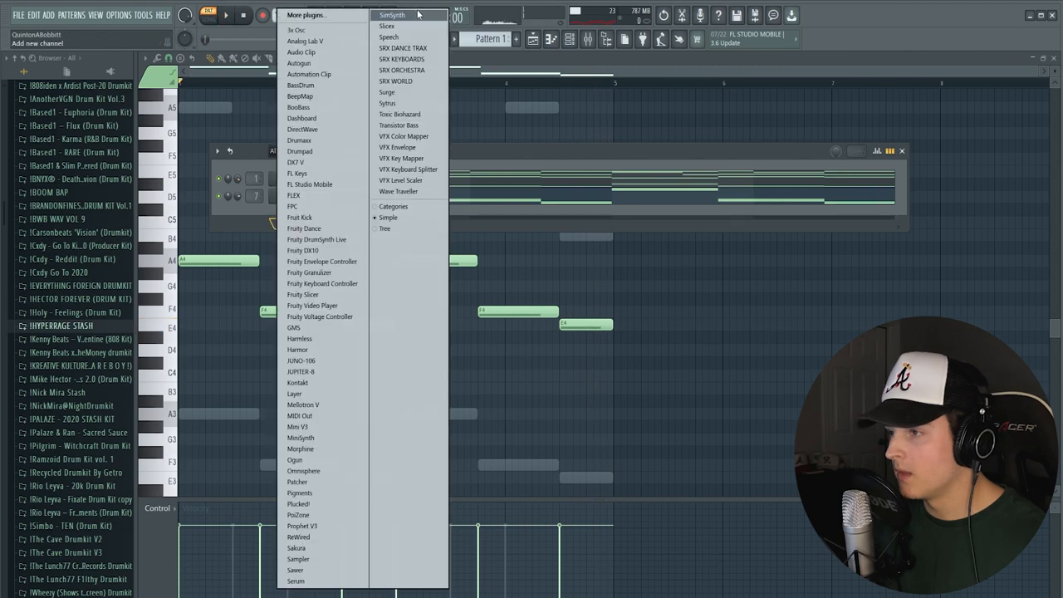
pyautogui.click(296, 581)
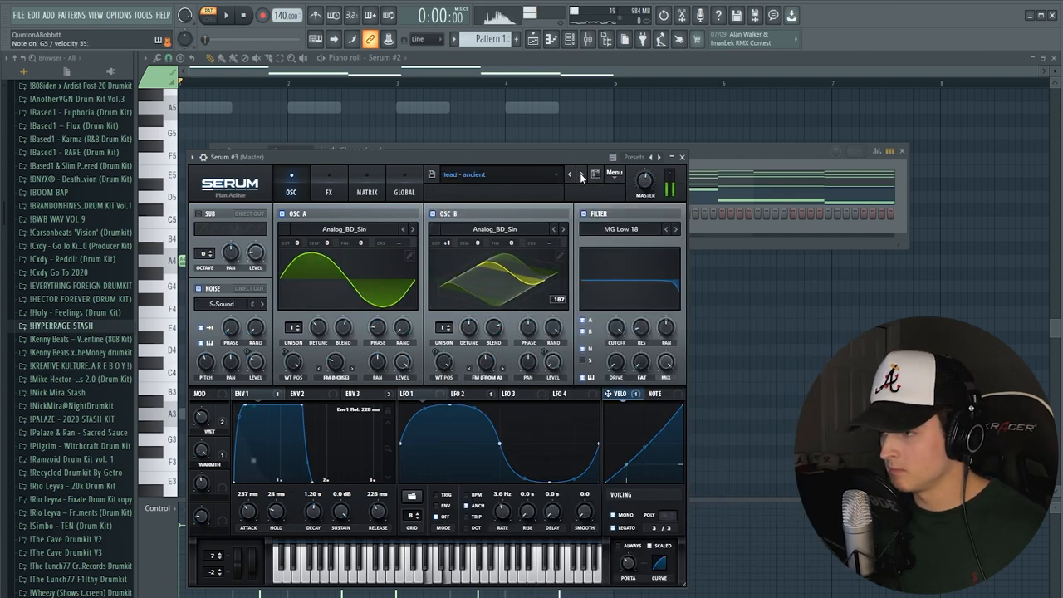
pyautogui.click(581, 175)
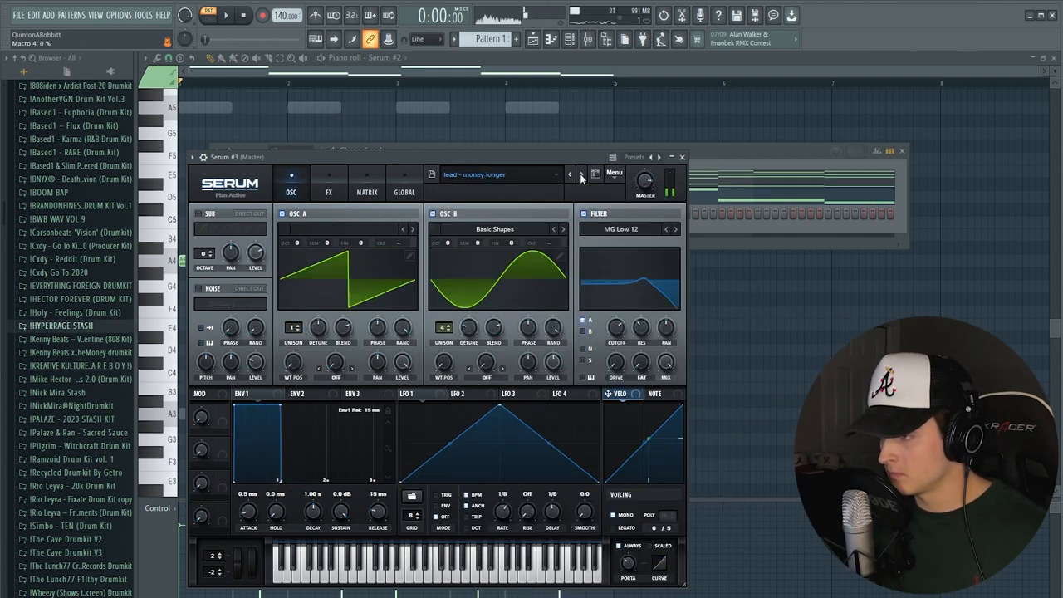
pyautogui.click(582, 174)
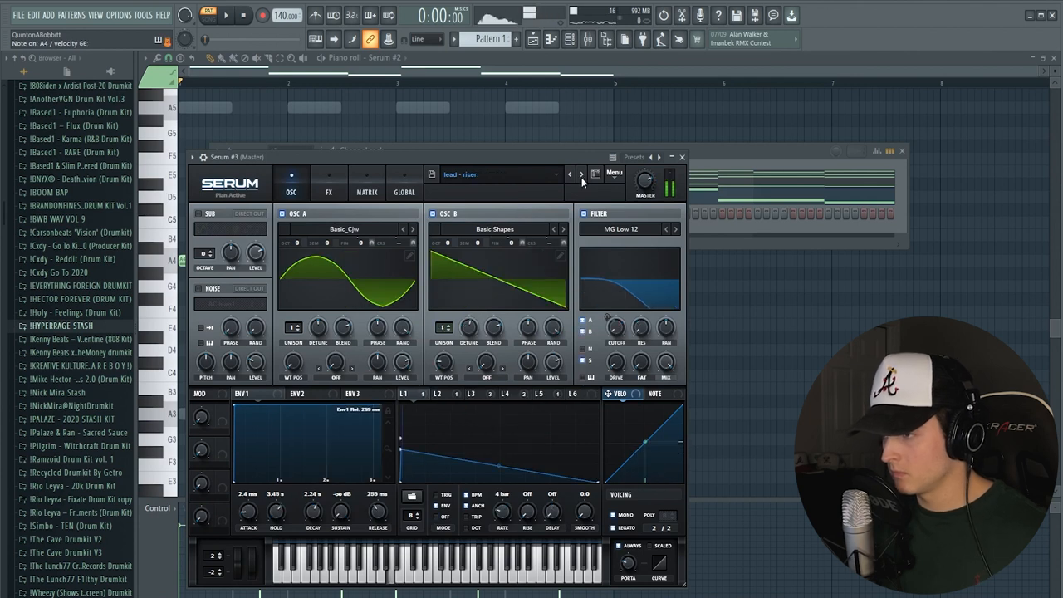
pyautogui.click(581, 175)
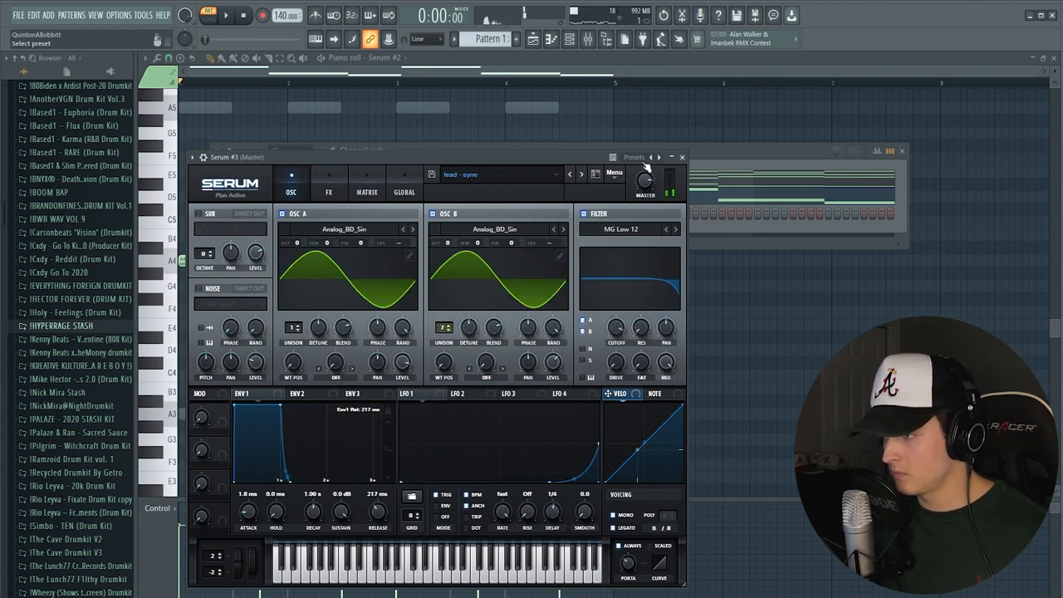
pyautogui.click(681, 156)
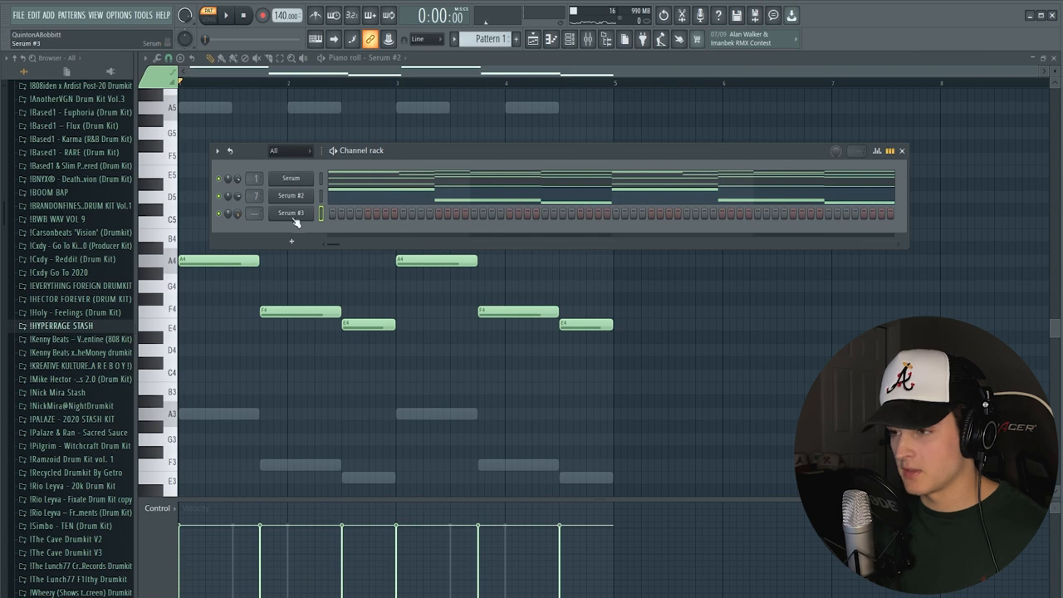
# - Record a lead melody into Serum #3's piano roll
pyautogui.doubleClick(289, 213)
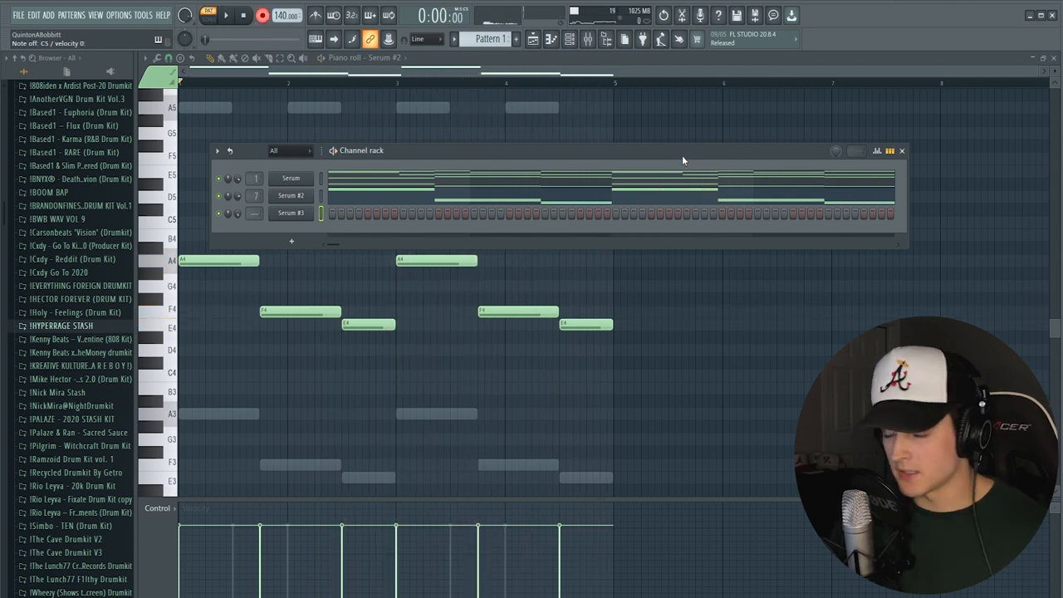
pyautogui.click(226, 15)
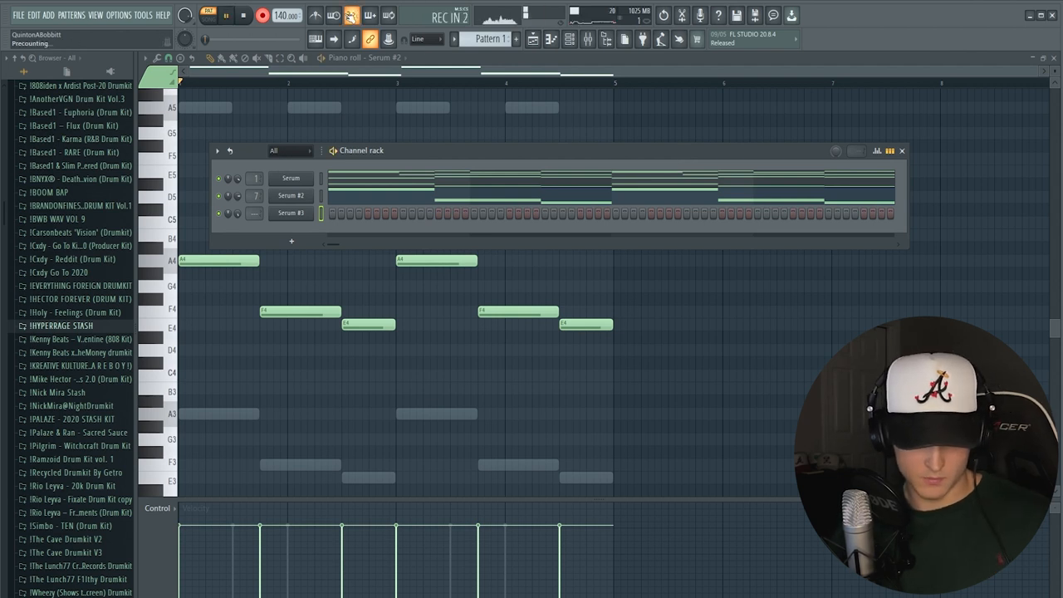
pyautogui.click(226, 15)
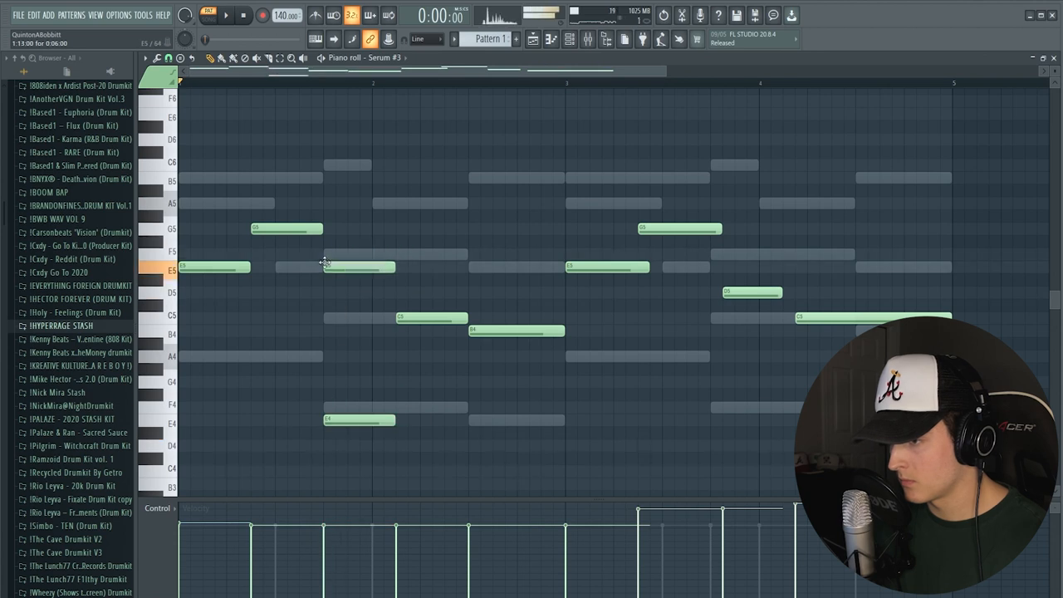
# - Listen back to the recorded lead melody, checking the lead Serum instrument along the way
pyautogui.click(226, 15)
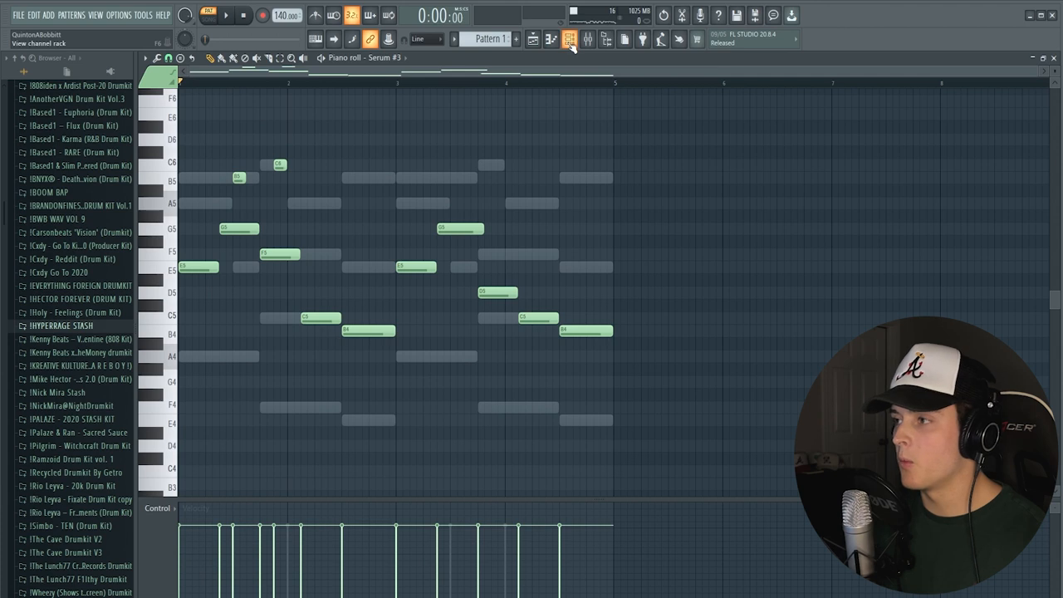
pyautogui.click(569, 40)
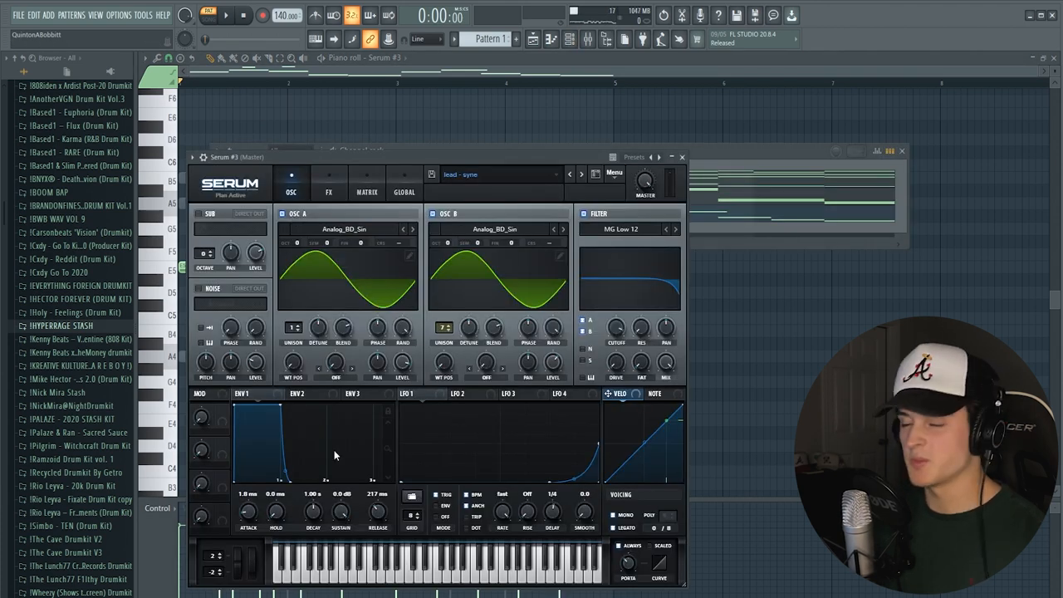
pyautogui.click(681, 156)
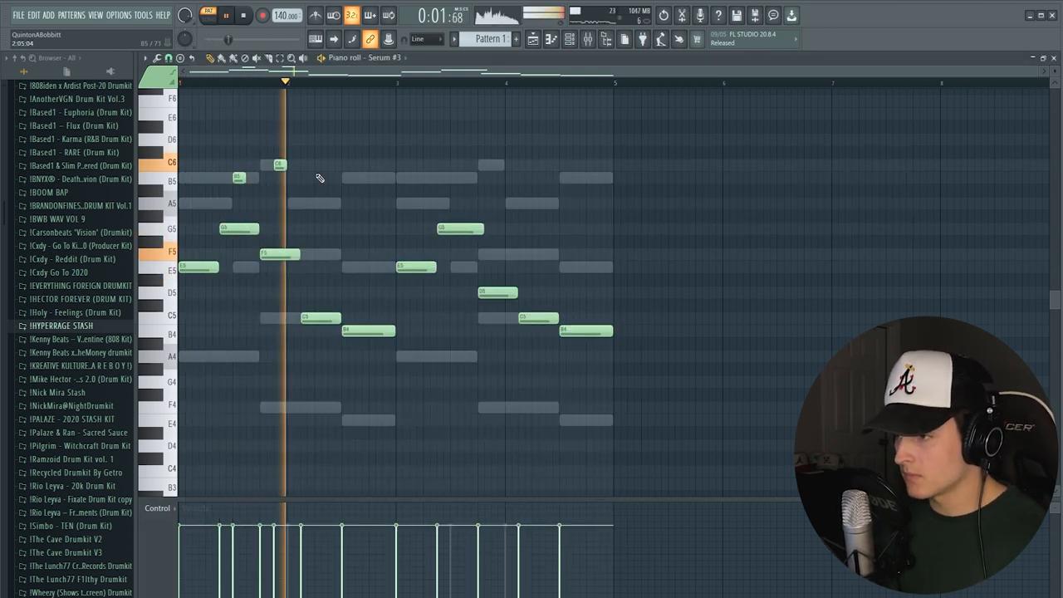
pyautogui.click(242, 15)
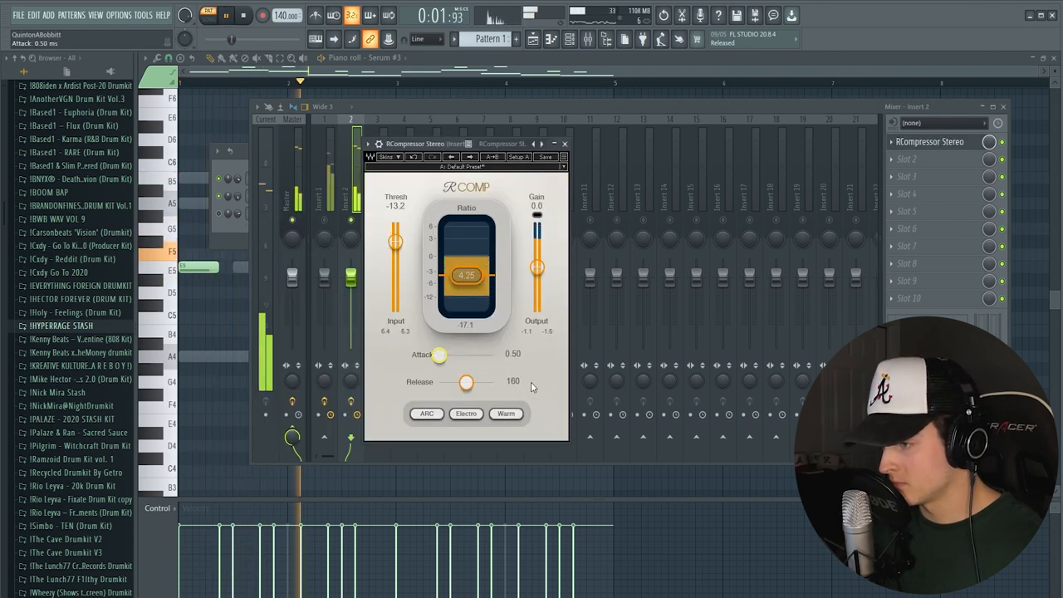
# - Adjust the compressor's release time on the lead's mixer insert
pyautogui.moveTo(467, 380); pyautogui.dragTo(439, 381)
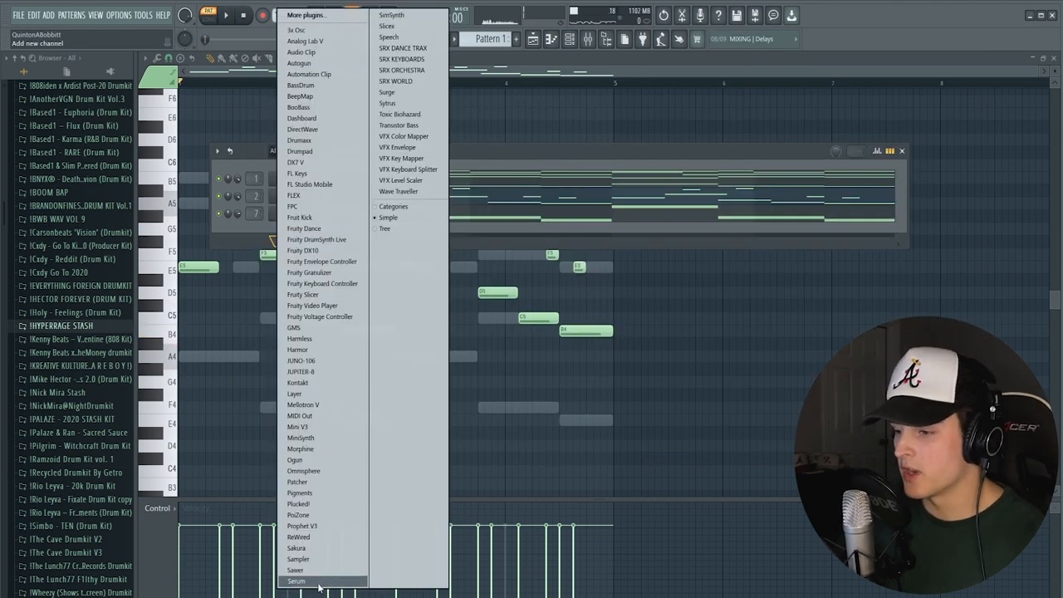
# - Add a fourth Serum channel and load a pluck preset onto it for the melody
pyautogui.click(296, 582)
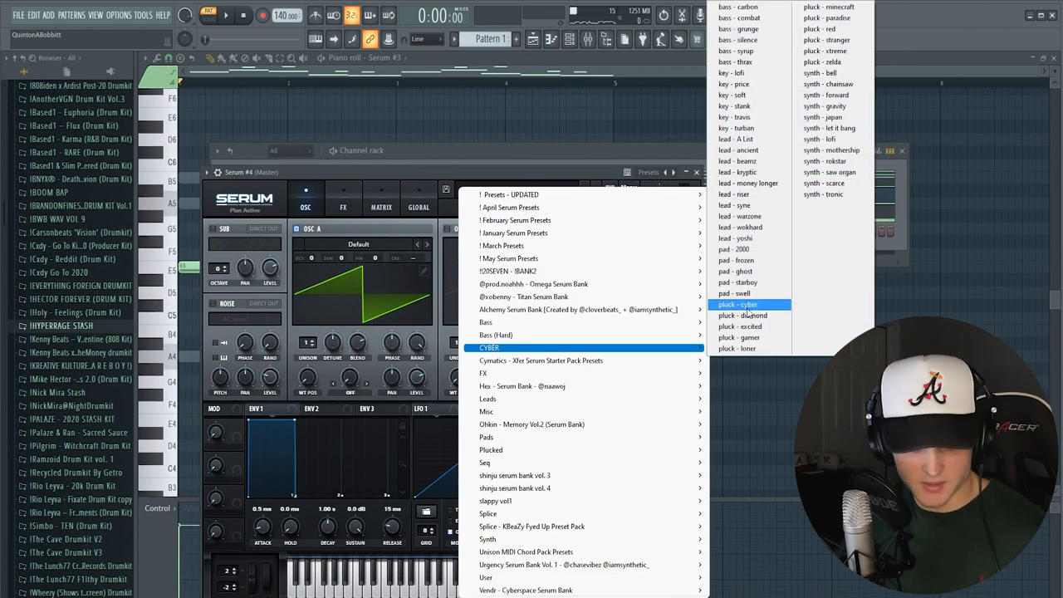
pyautogui.click(742, 315)
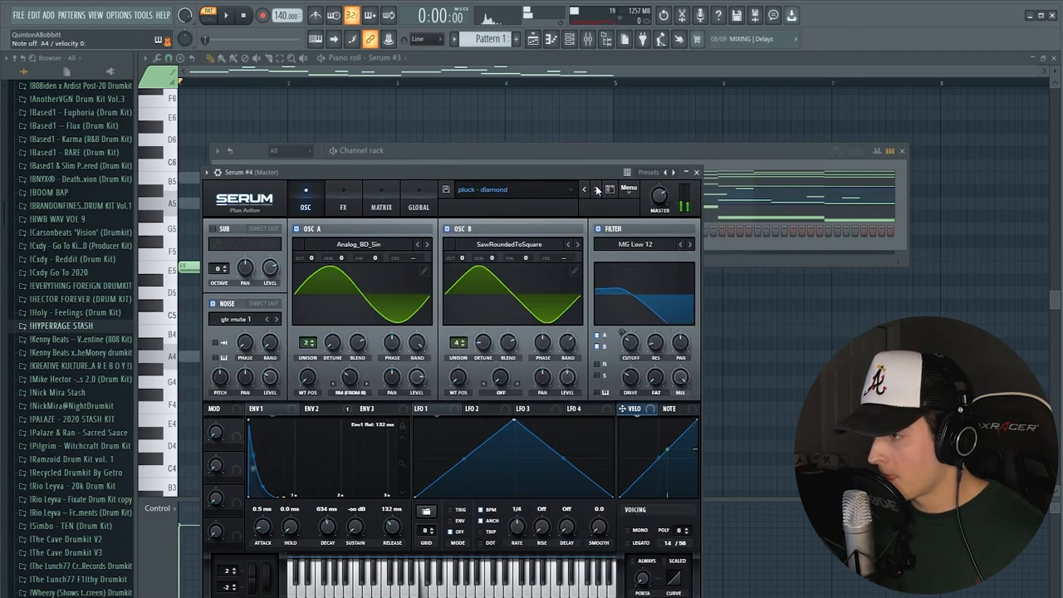
pyautogui.click(595, 189)
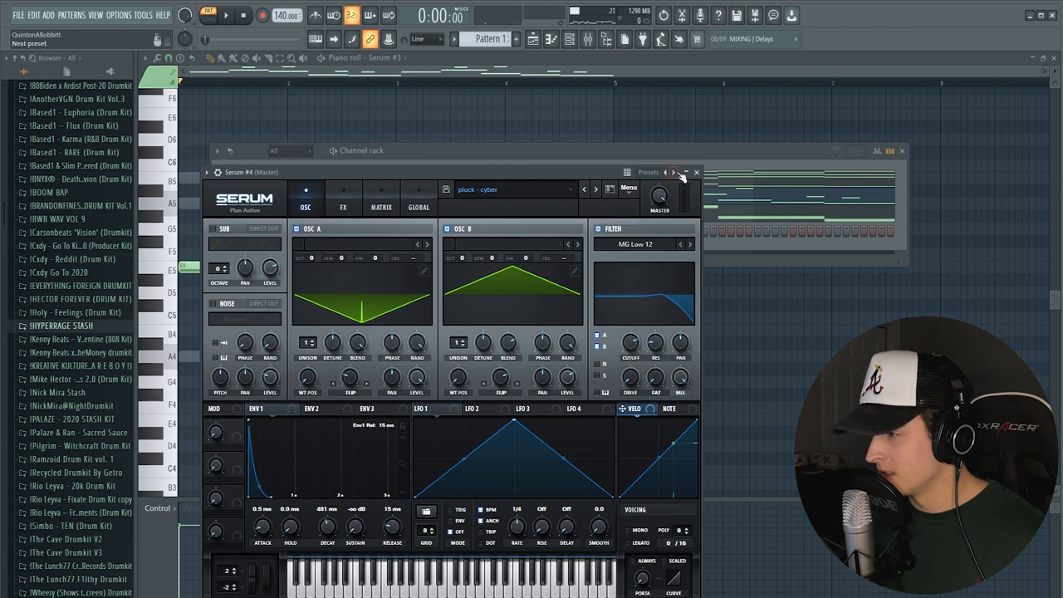
pyautogui.click(697, 171)
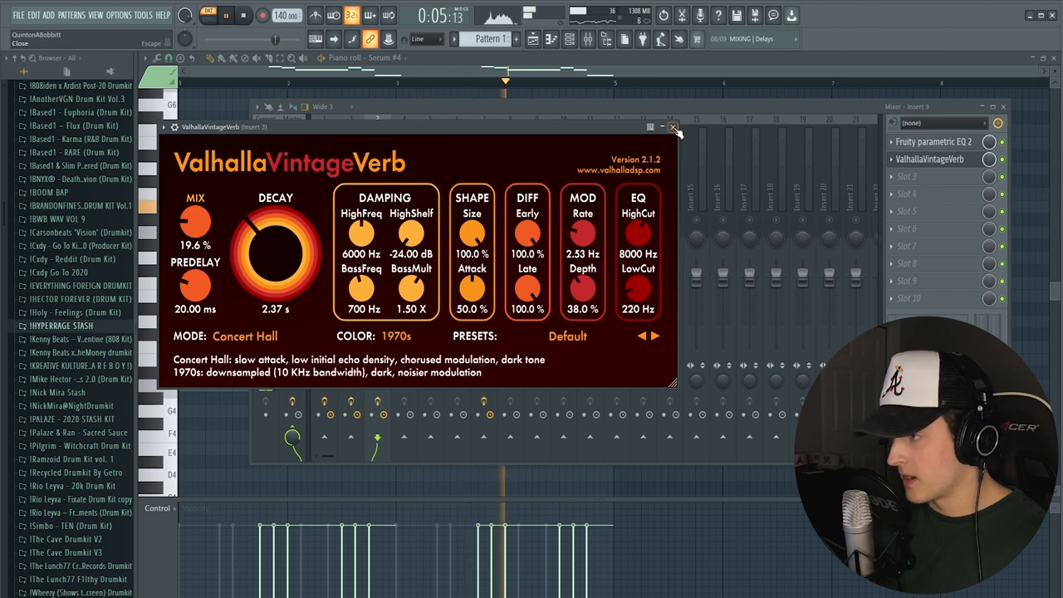
# - Turn the pluck's ValhallaVintageVerb MIX up to about 33% and leave the mixer
pyautogui.moveTo(195, 225); pyautogui.dragTo(195, 212)
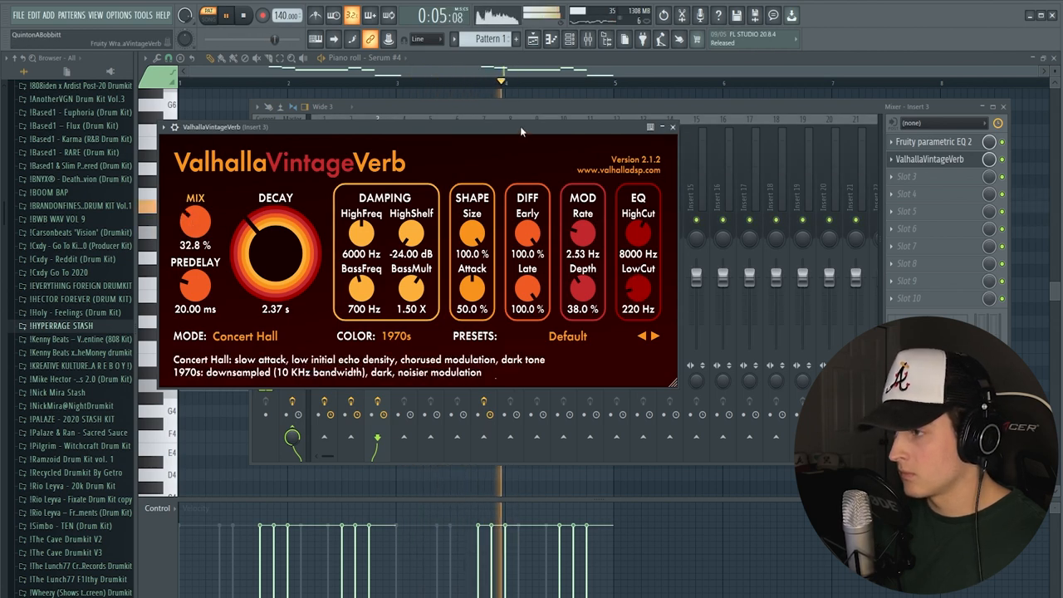
pyautogui.click(671, 127)
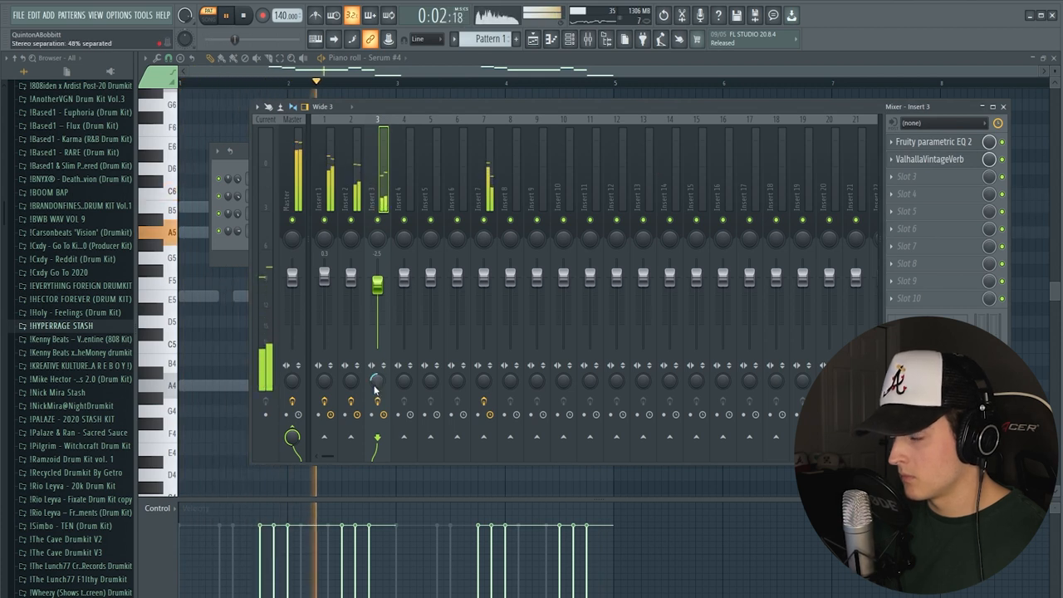
pyautogui.click(243, 15)
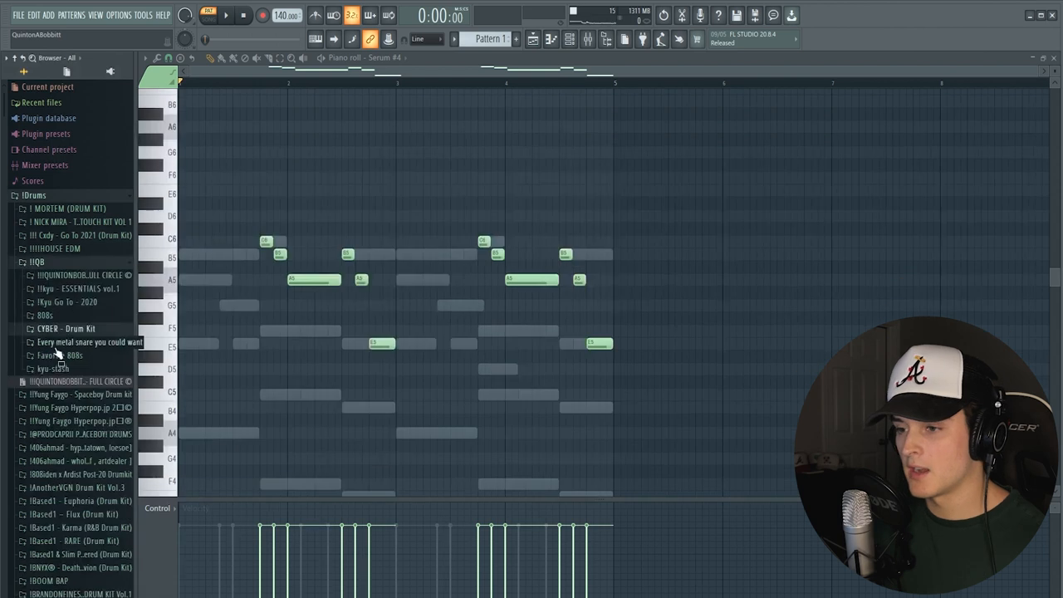
# - Load ROCKSTAR - 808 from the Cyber kit's 808 folder as a channel and write its bassline
pyautogui.click(66, 329)
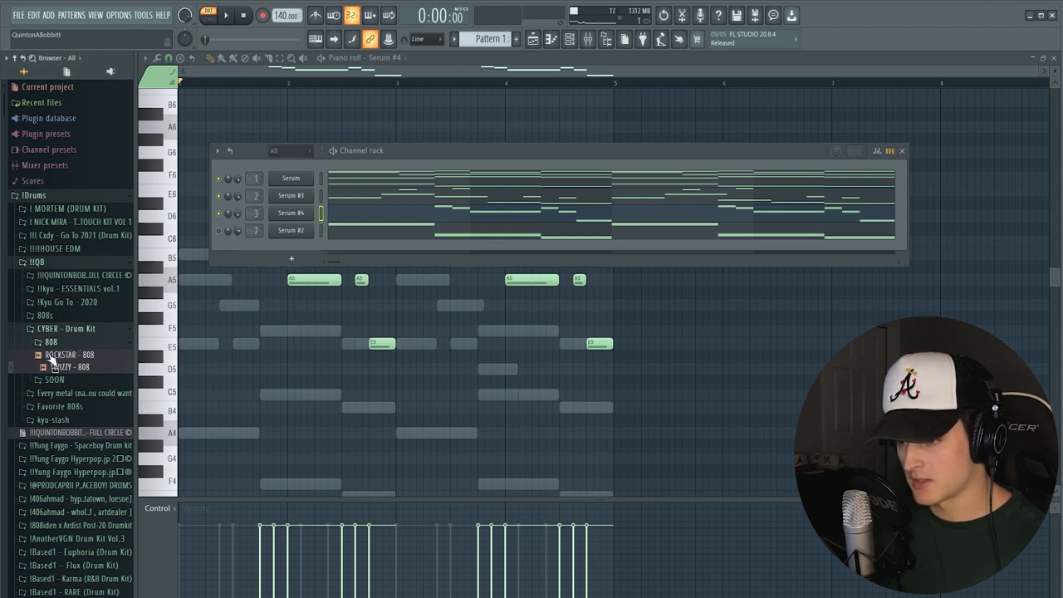
pyautogui.doubleClick(70, 355)
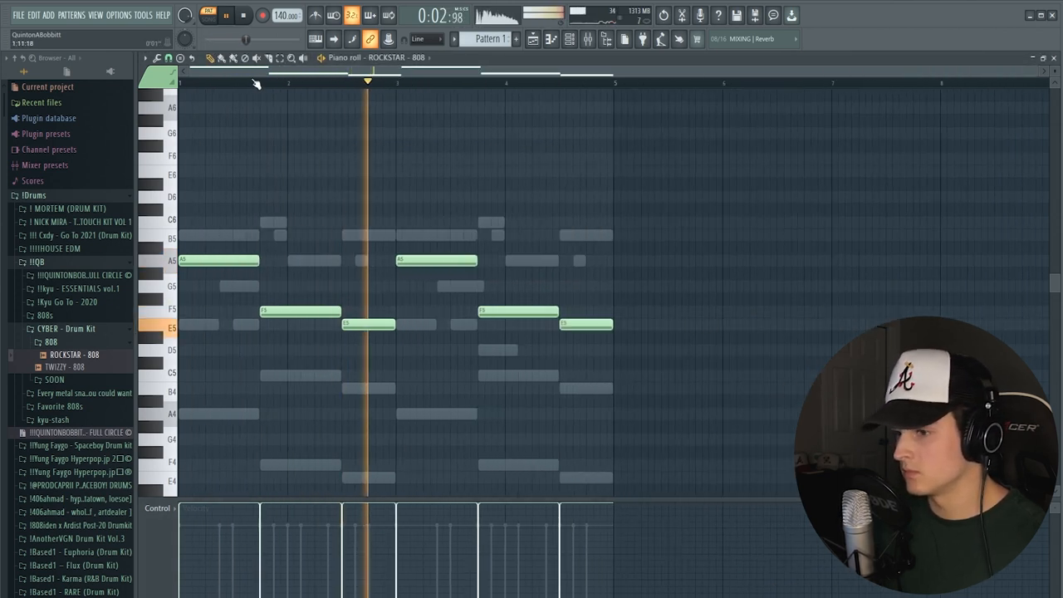
pyautogui.click(569, 40)
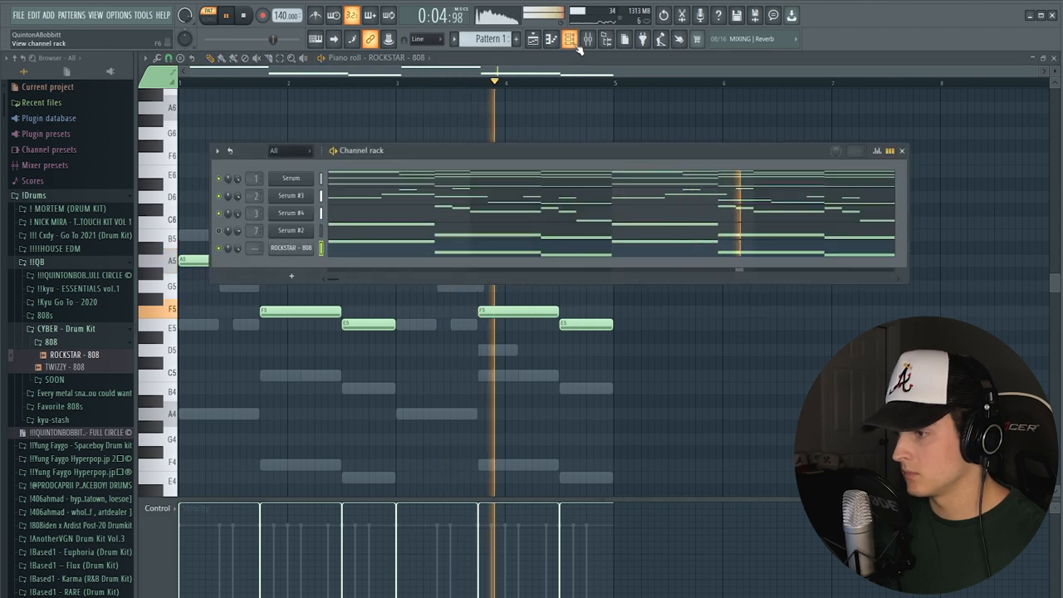
pyautogui.click(243, 15)
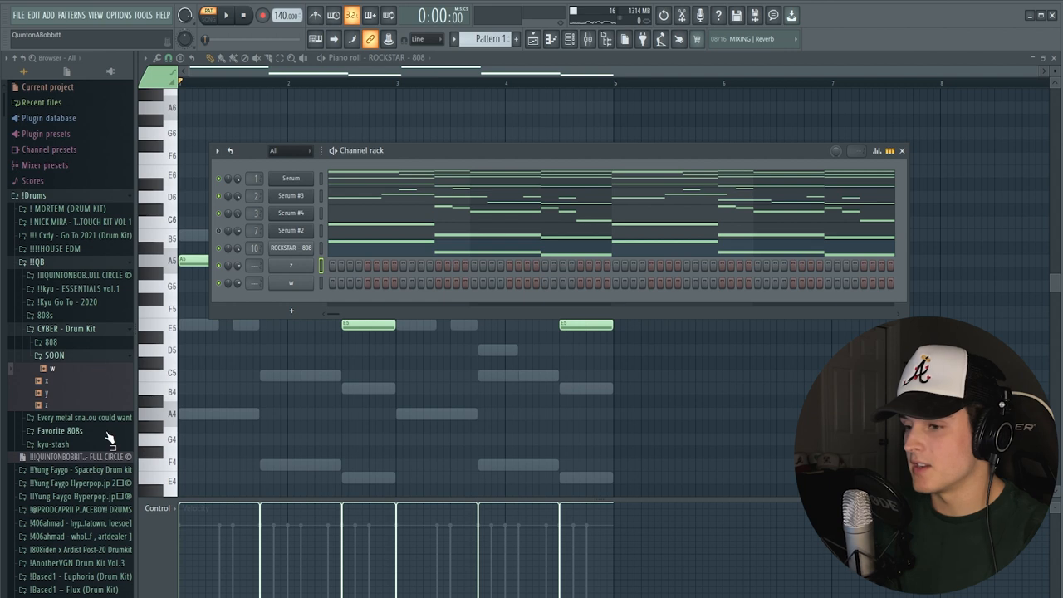
# - Add drum samples including PATENT as new channels and program their step-sequencer patterns
pyautogui.click(226, 15)
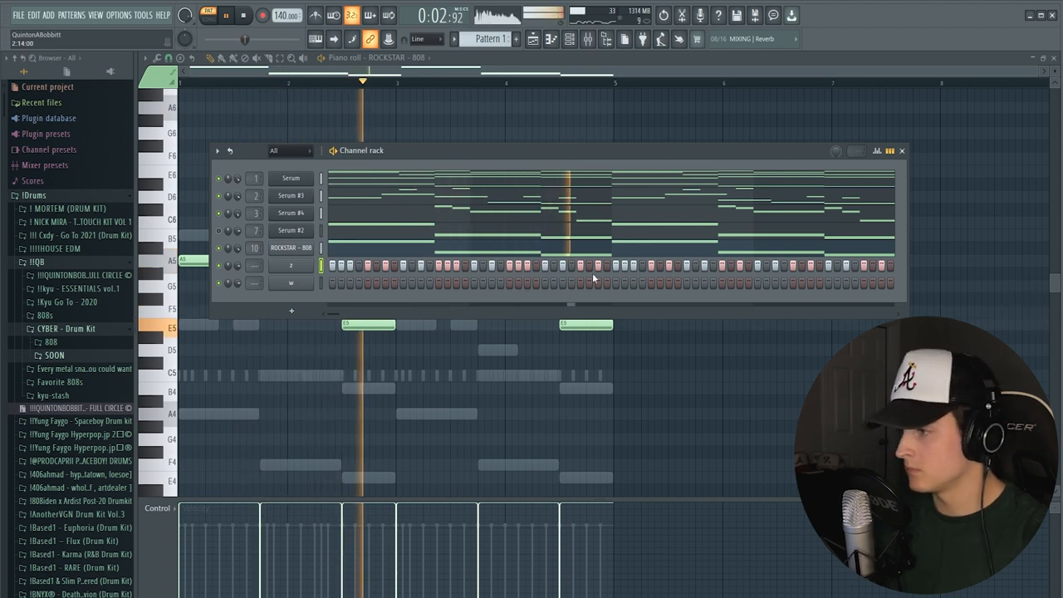
pyautogui.click(243, 15)
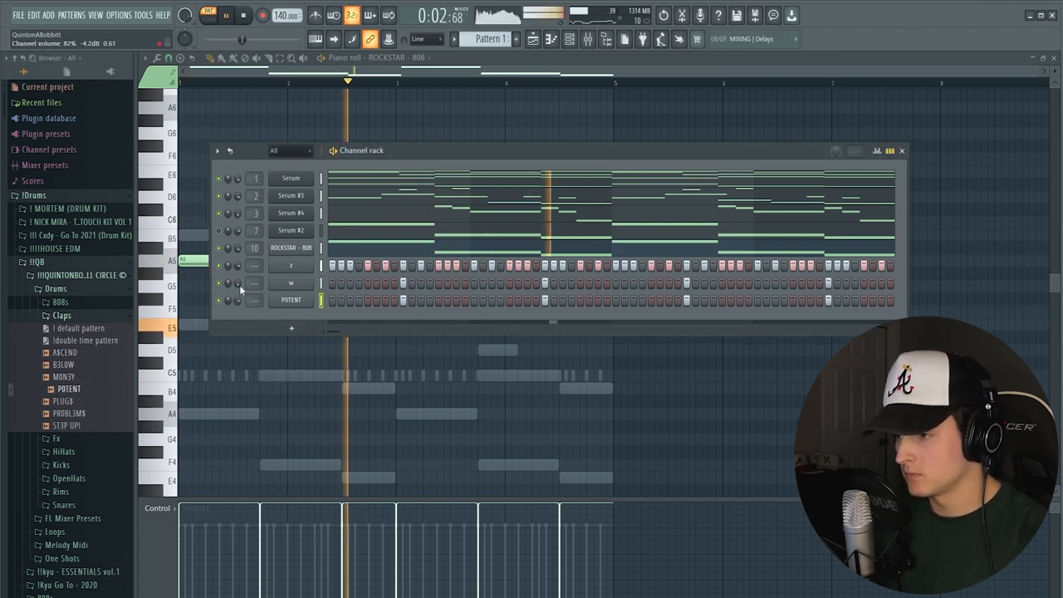
pyautogui.click(60, 356)
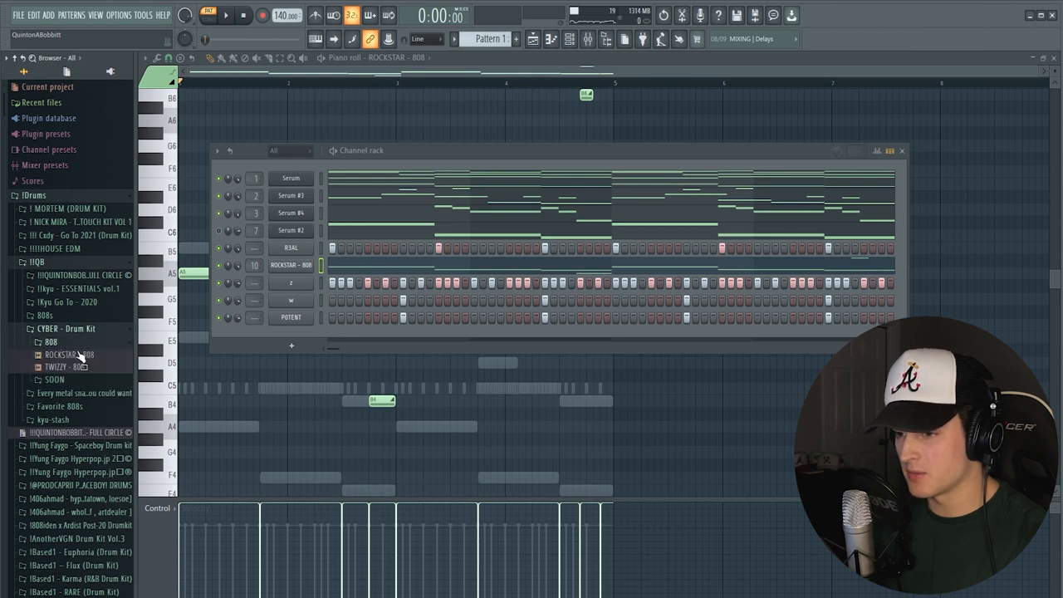
# - Drag TWIZZY - 808 into the channel rack and draw its second 808 melody
pyautogui.moveTo(70, 367); pyautogui.dragTo(307, 296)
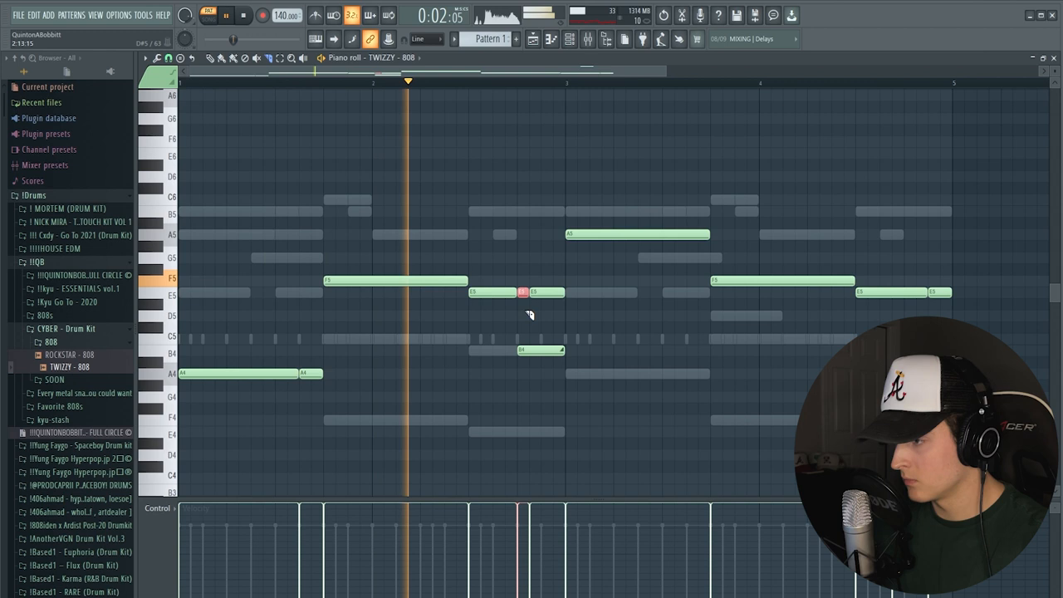
pyautogui.click(243, 15)
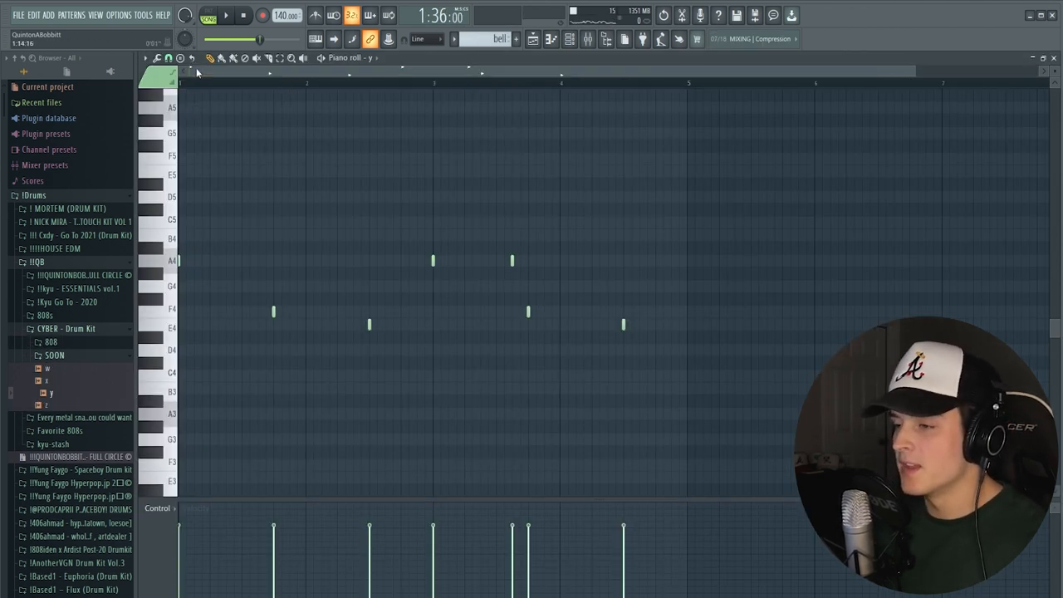
# - Load the vocal template project with the Auto-Tune, Pro-Q 3, compressor, DeEsser and VintageVerb insert chain
pyautogui.click(226, 15)
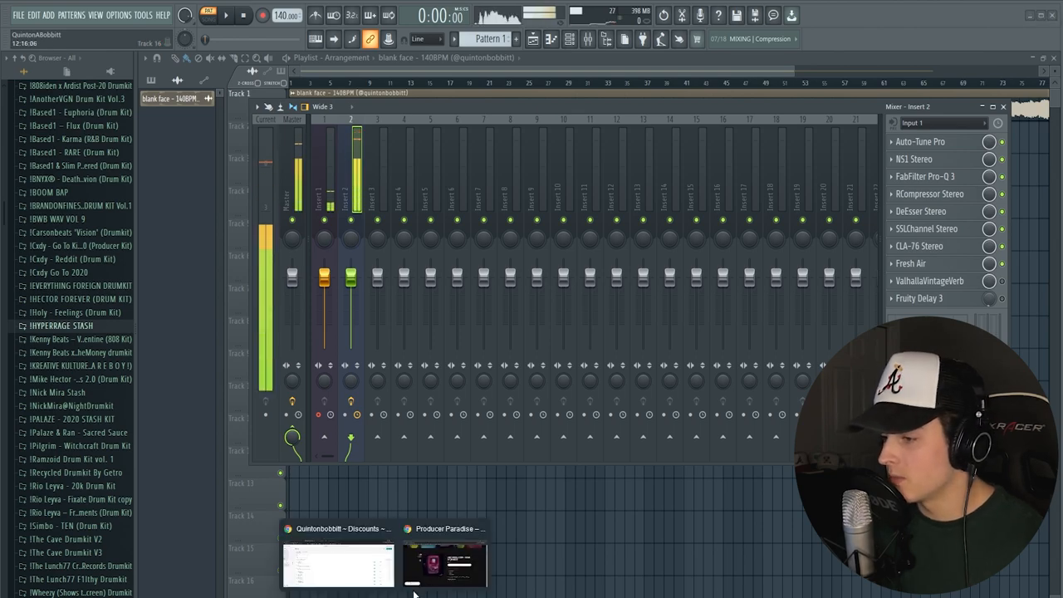
# - In Chrome, browse the store's Vocal Templates to the YEAT - GET BUSY TEMPLATE page
pyautogui.click(443, 565)
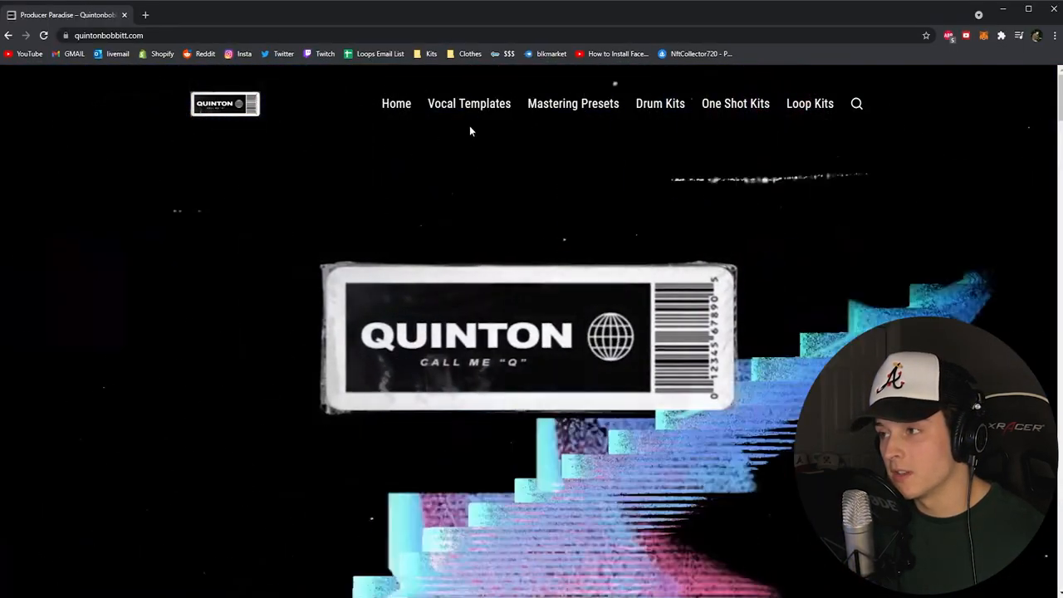
pyautogui.click(469, 103)
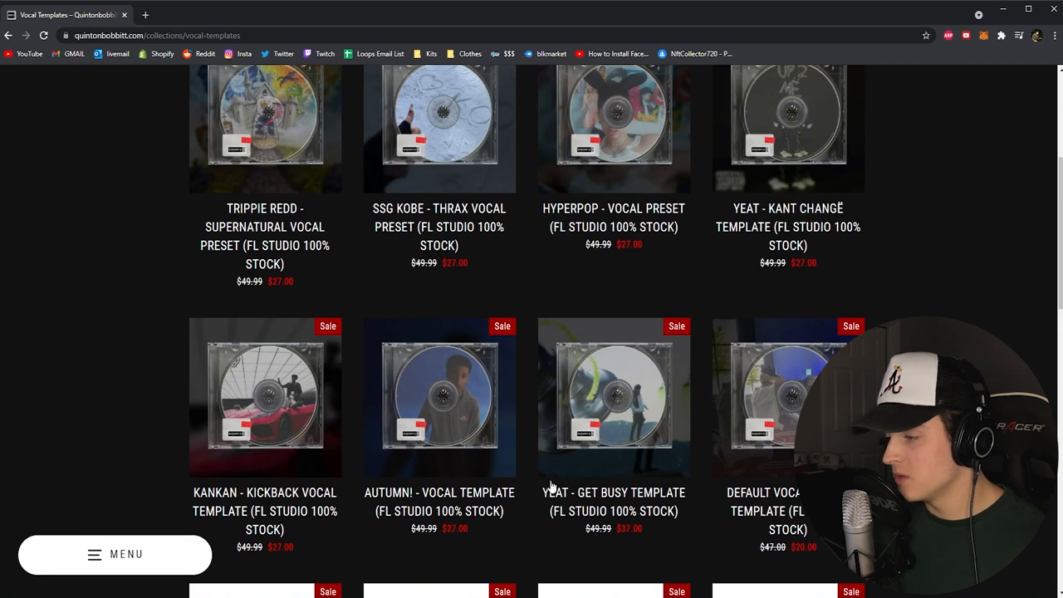
pyautogui.moveTo(582, 514)
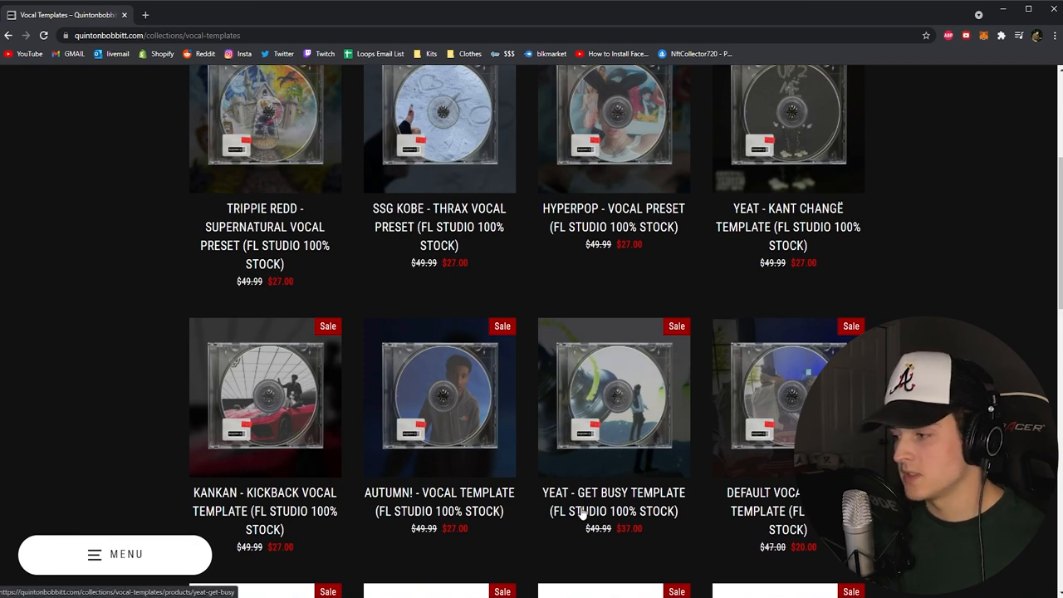
pyautogui.click(613, 397)
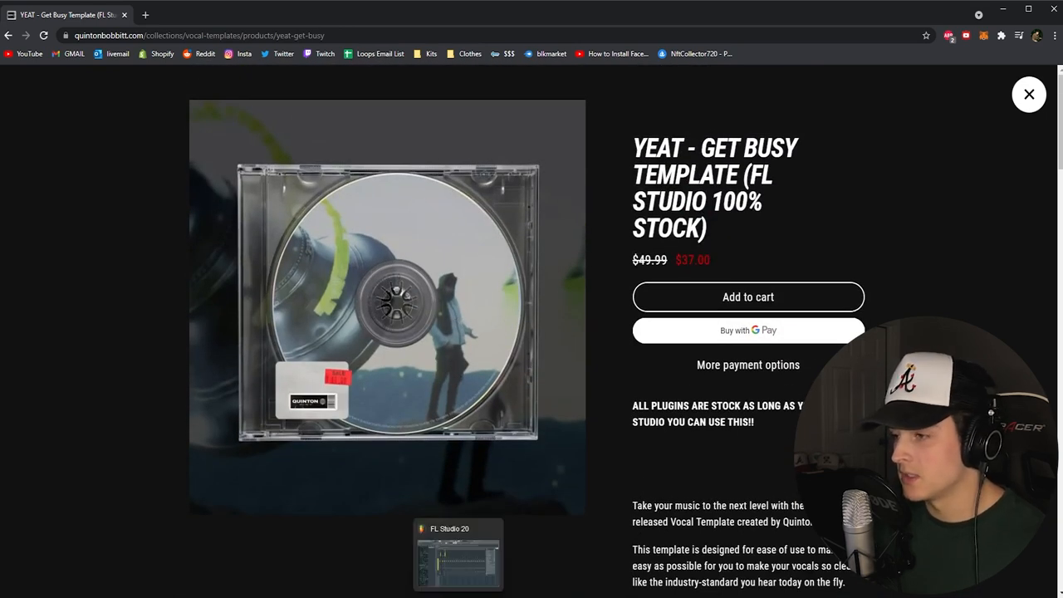
# - Return to the FL Studio vocal project and play back the arrangement
pyautogui.click(459, 555)
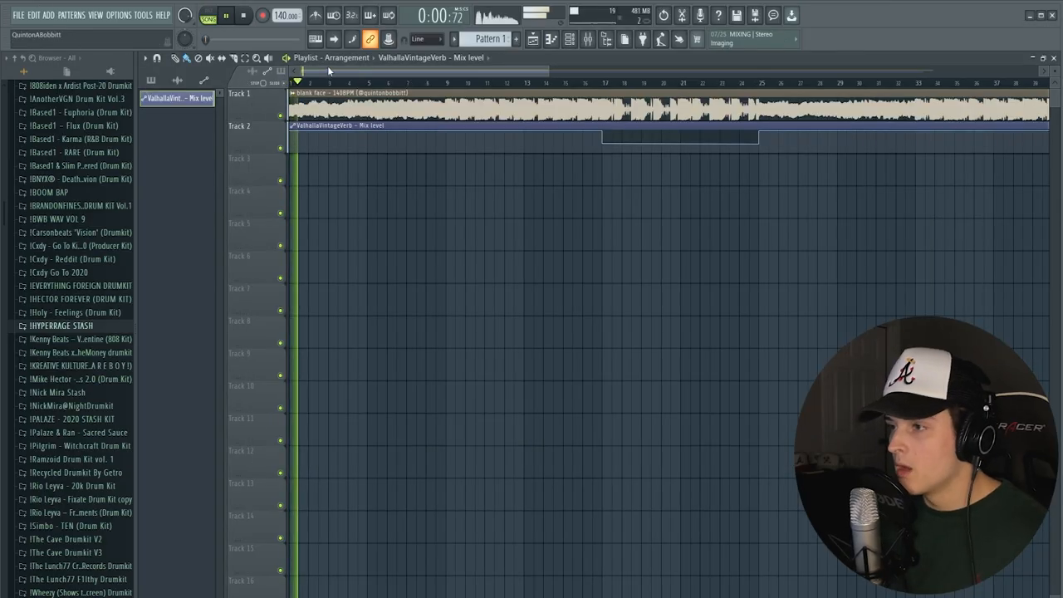
pyautogui.click(226, 14)
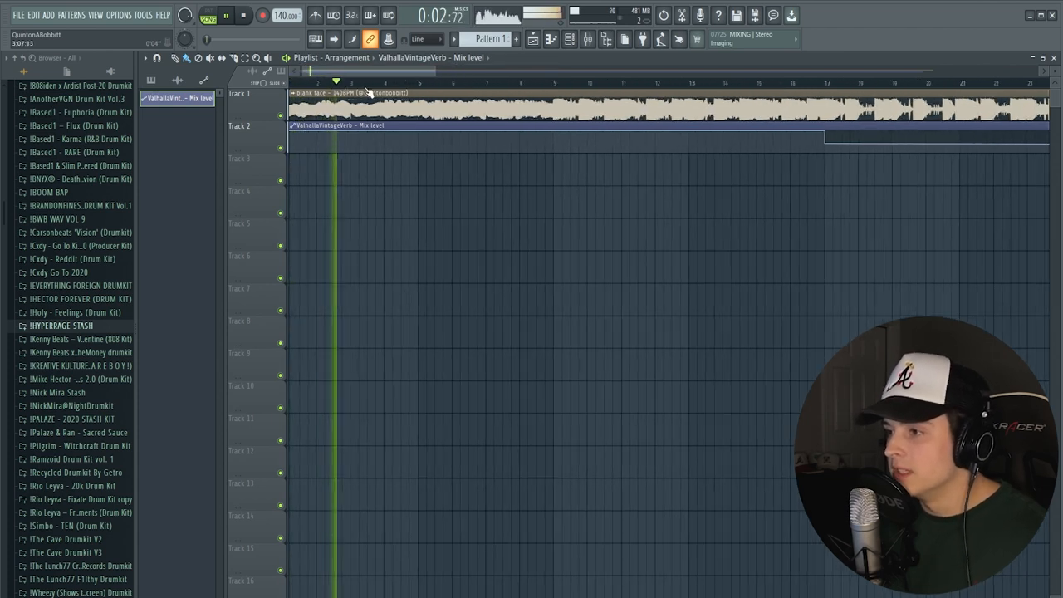